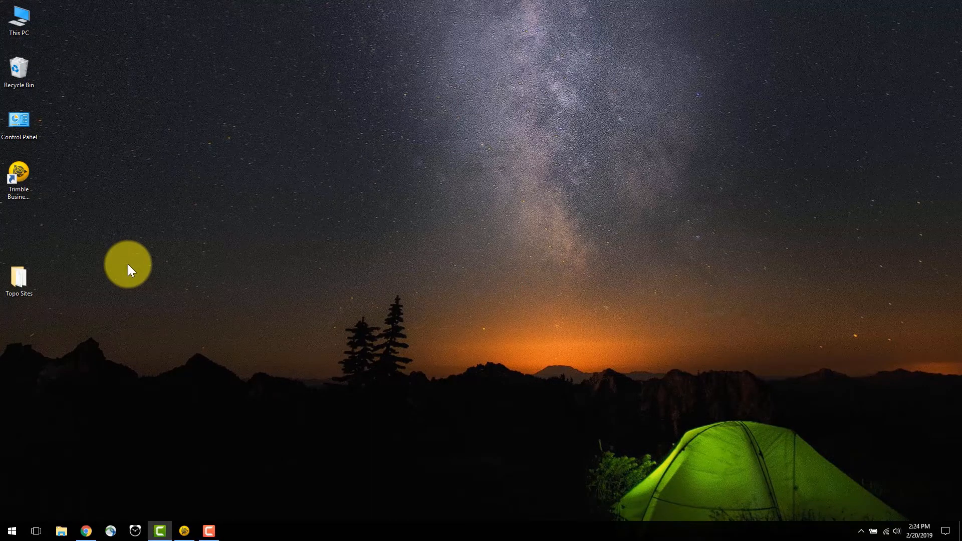
mouse_move(88, 293)
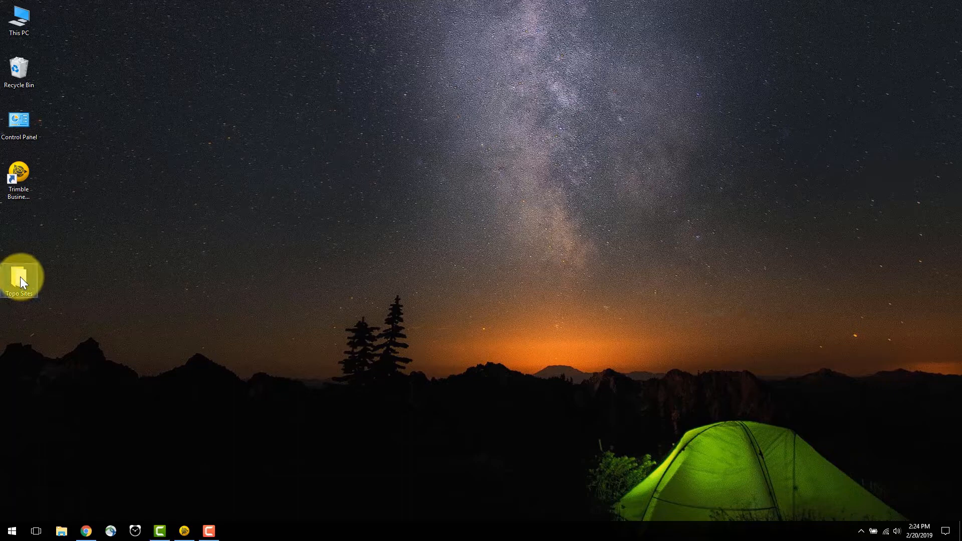
- Browse Topo Sites, look inside the Colfax & York Files photo folder, and return to Topo Sites
double_click(18, 277)
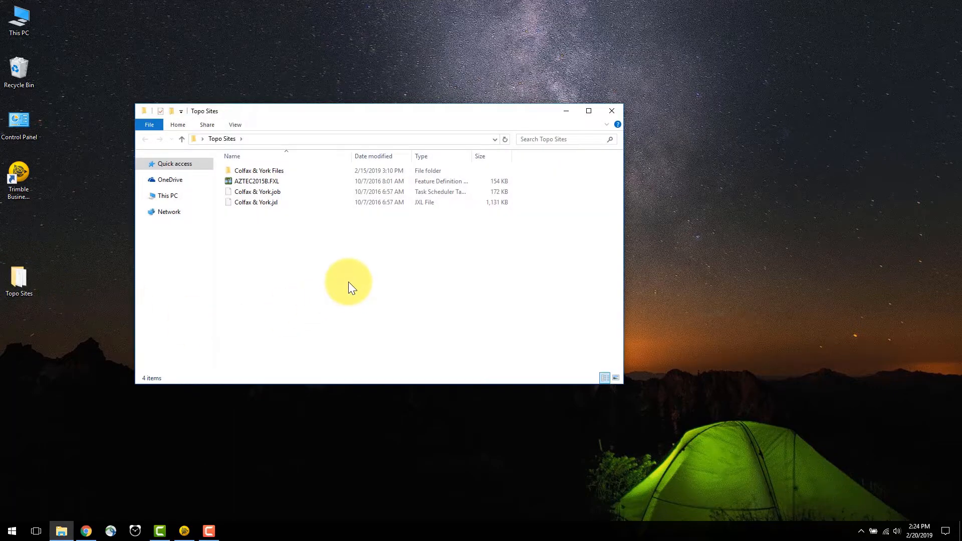
mouse_move(332, 255)
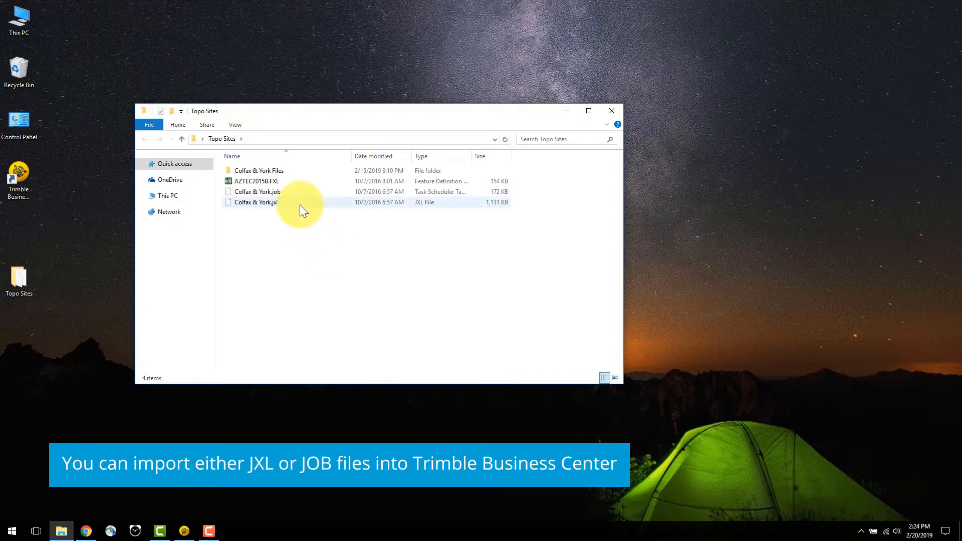
click(257, 192)
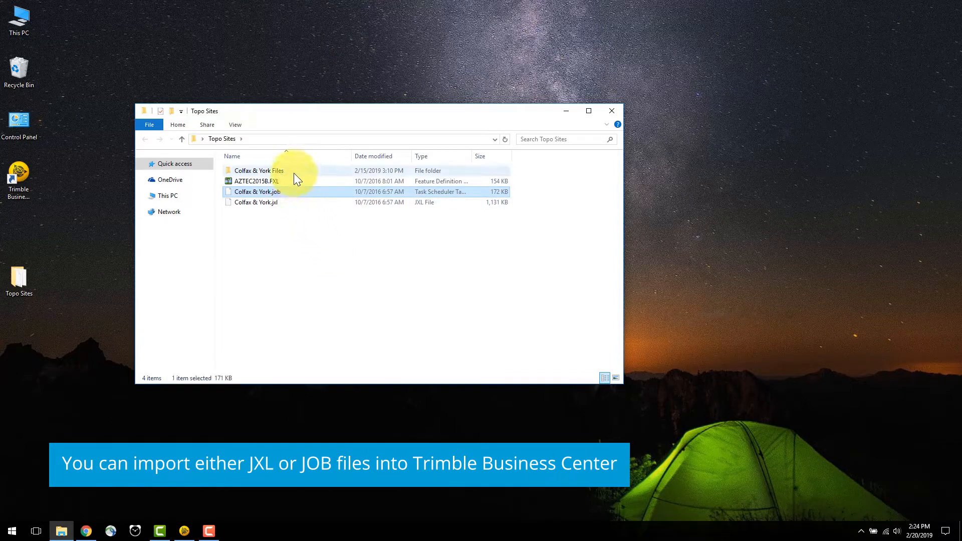
mouse_move(427, 178)
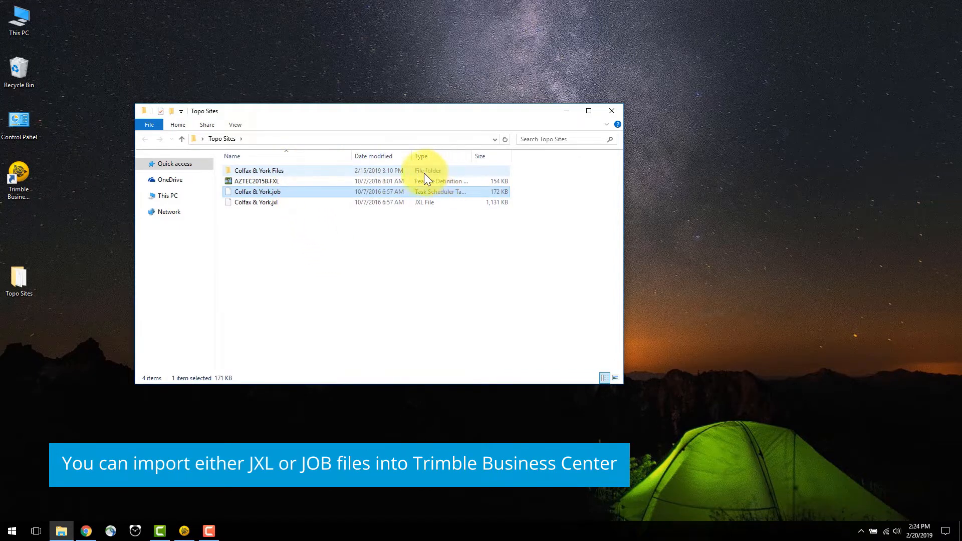
double_click(258, 170)
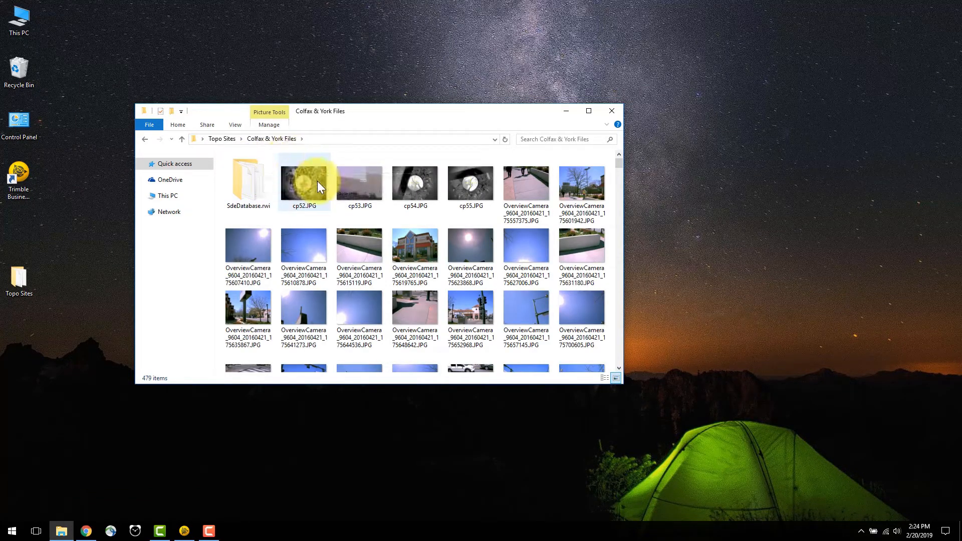
mouse_move(222, 145)
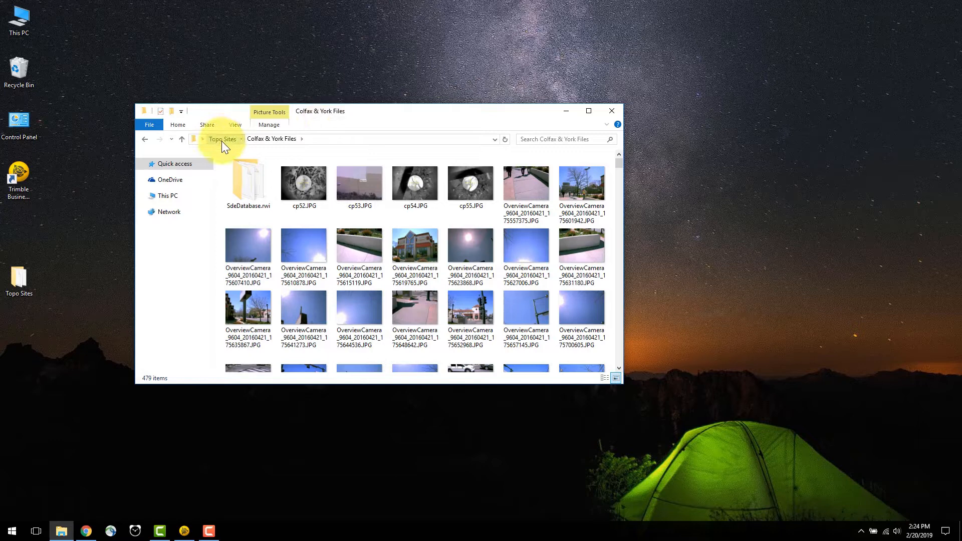
click(222, 138)
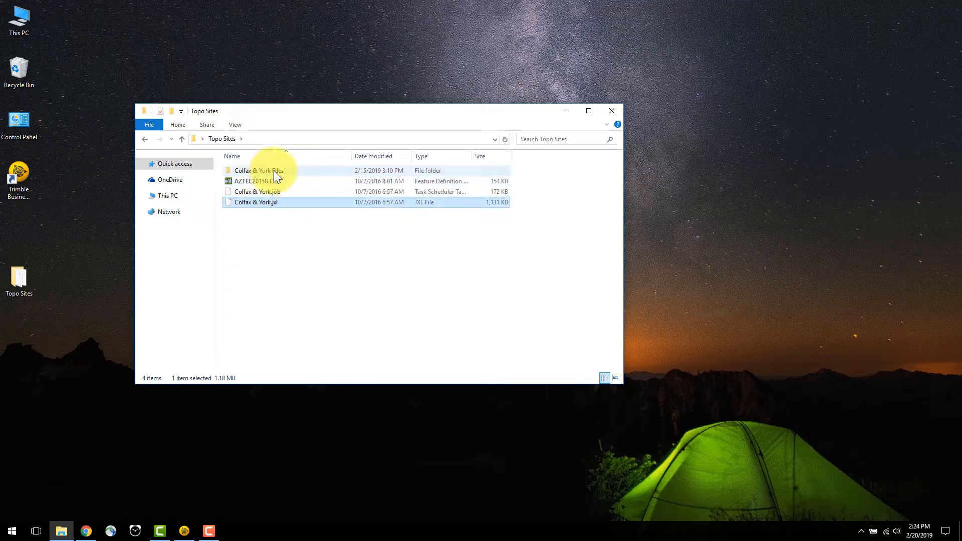
mouse_move(283, 252)
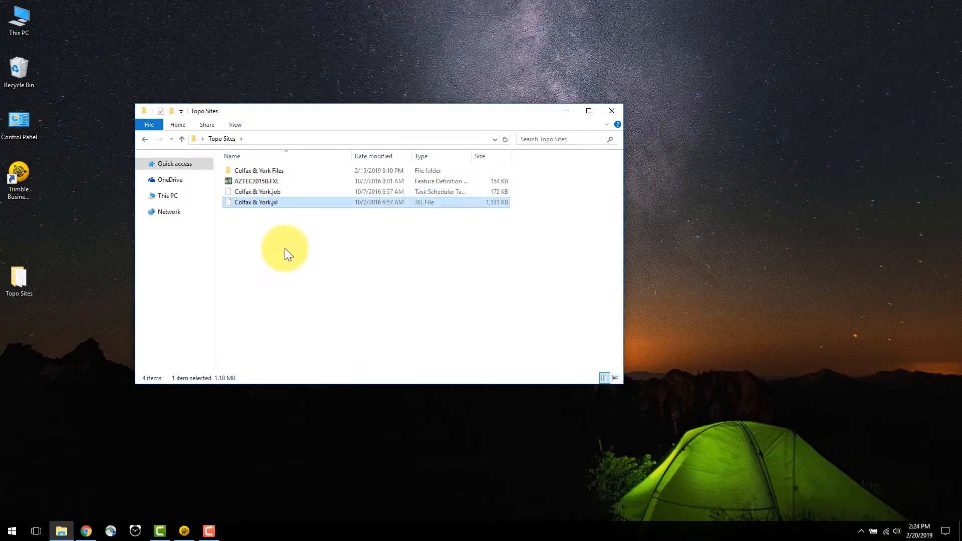
- View Colfax & York.jxl in Notepad++ and read through its XML station and point records
right_click(256, 201)
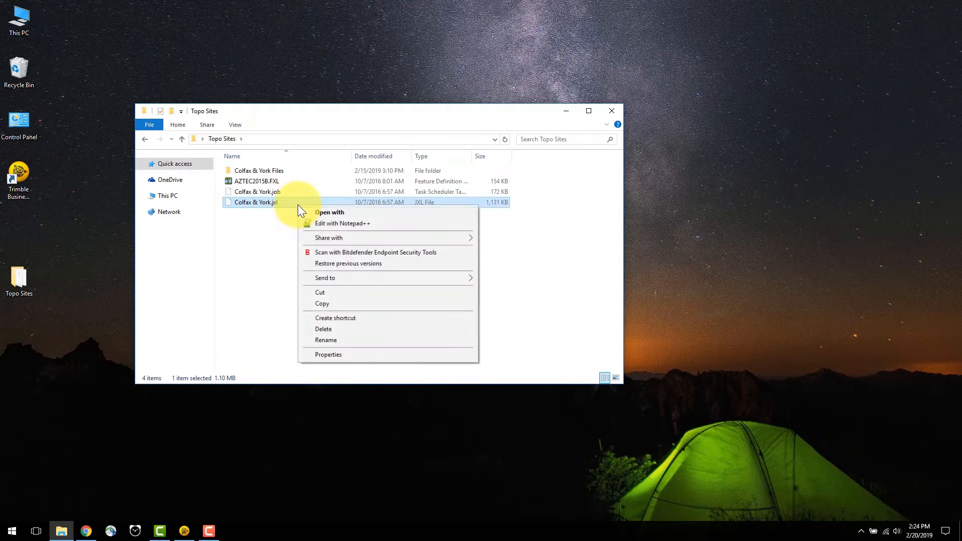
mouse_move(399, 228)
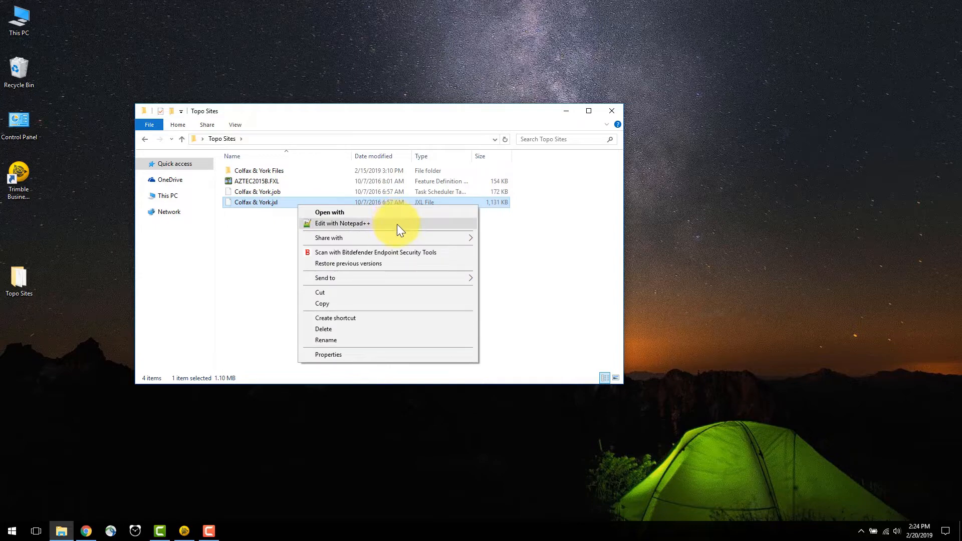
click(342, 223)
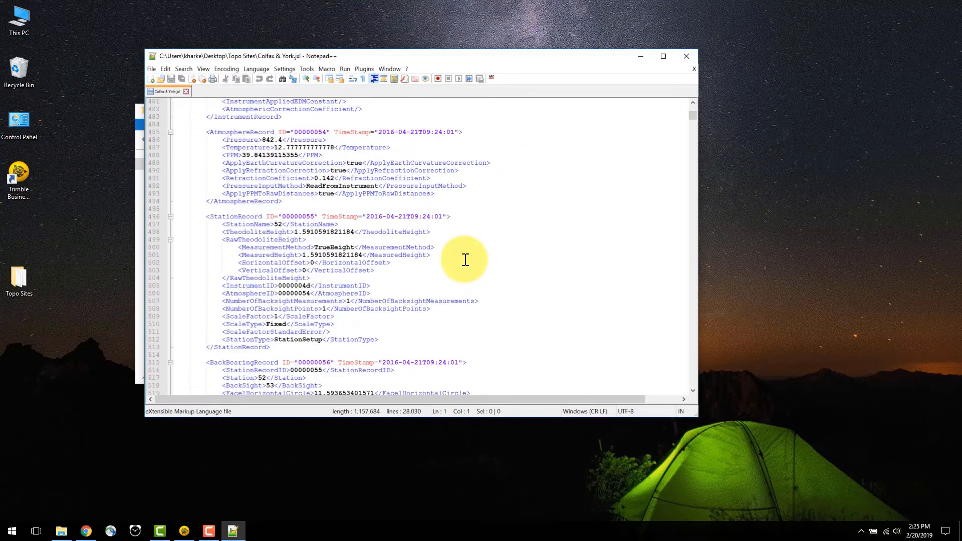
scroll(down, 3)
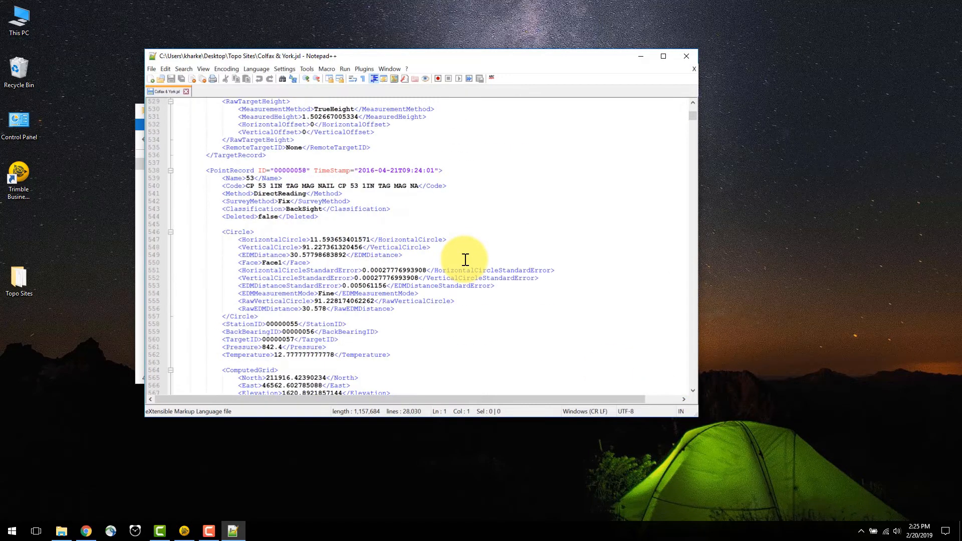
scroll(down, 3)
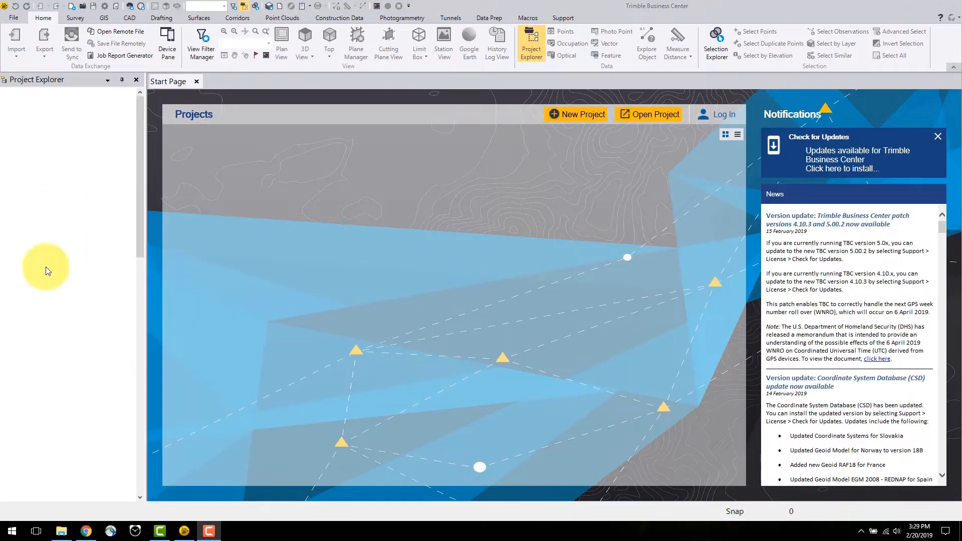
mouse_move(393, 239)
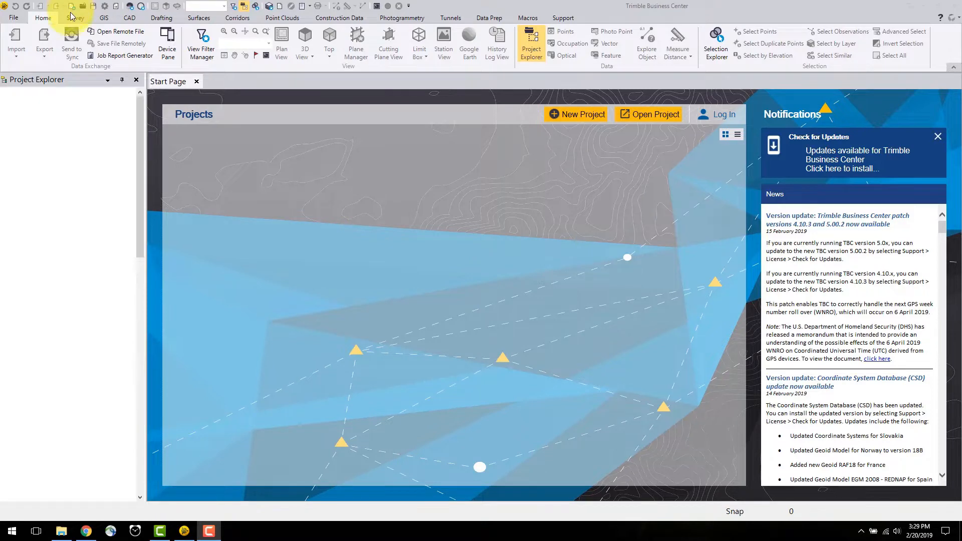
- Create a new unnamed project from the US Survey Foot template
click(200, 43)
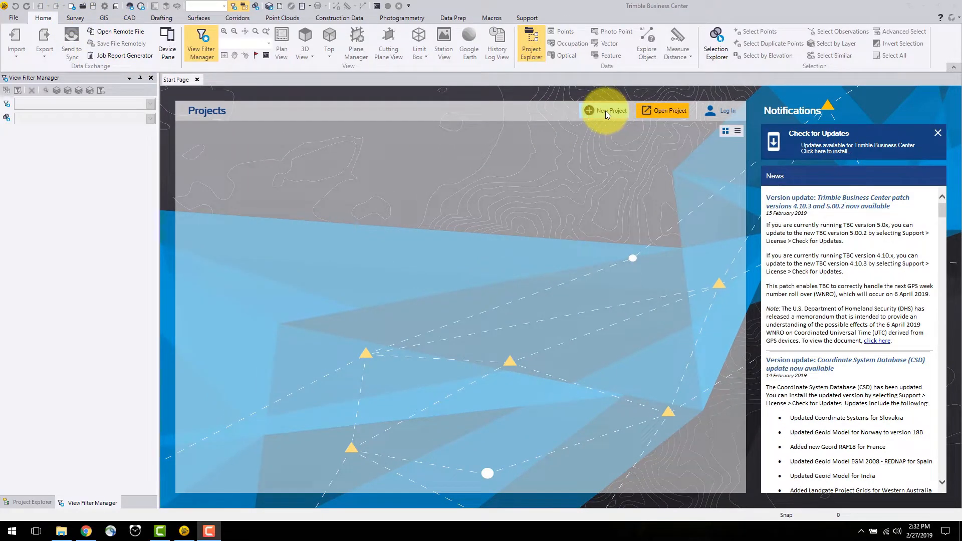
click(604, 110)
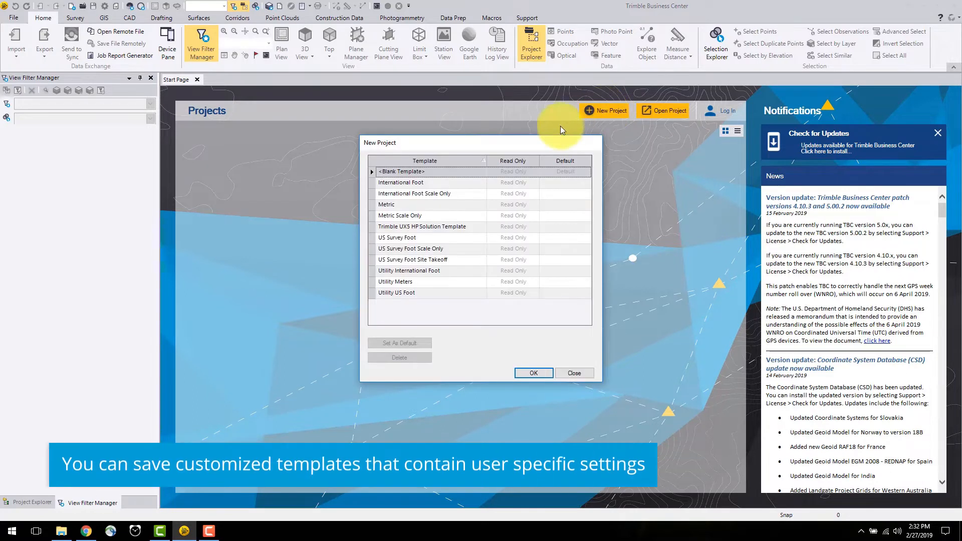
mouse_move(441, 242)
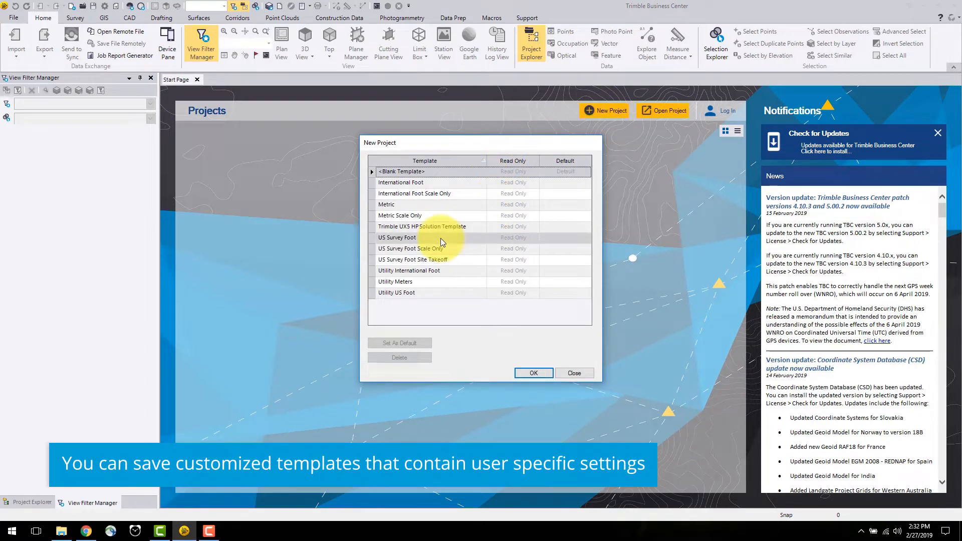
click(397, 238)
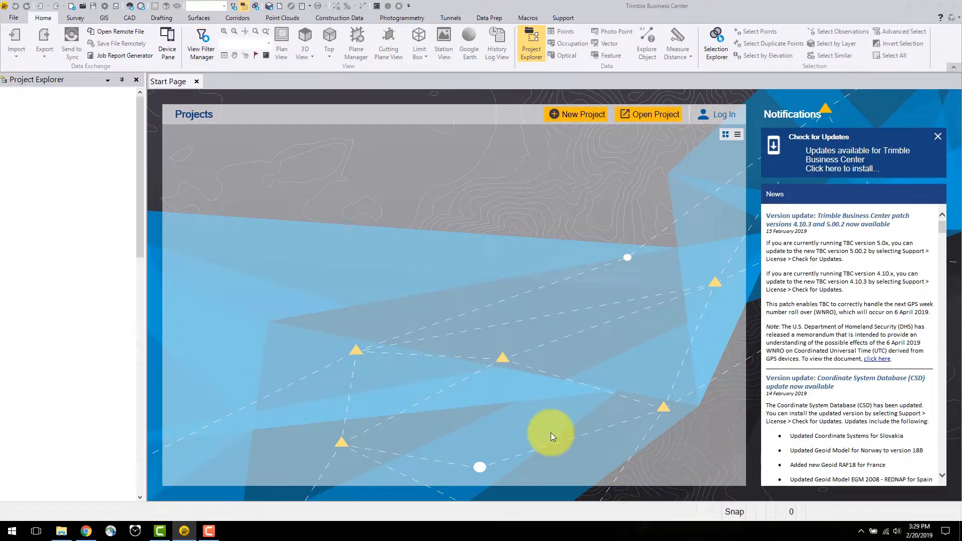
click(576, 114)
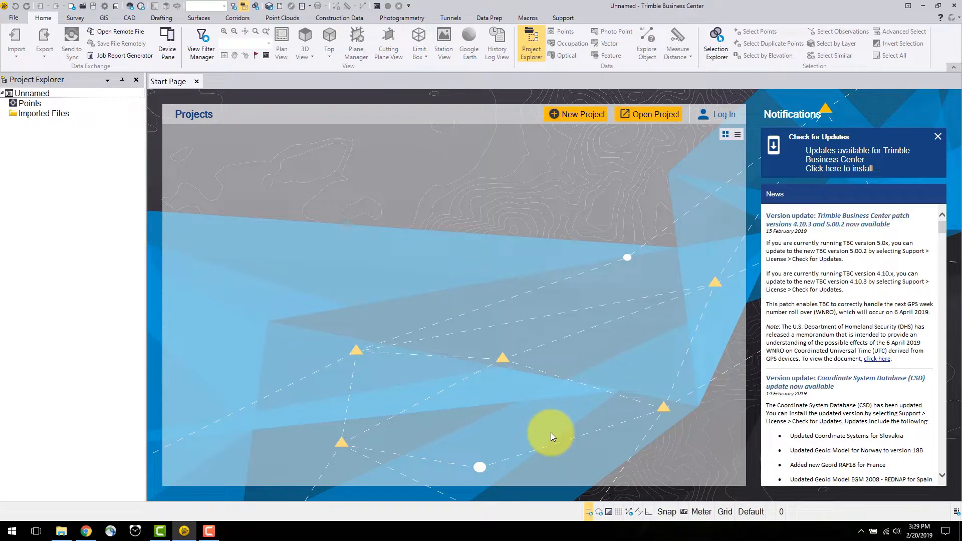
- Show the new project in an empty gridded plan view
click(281, 43)
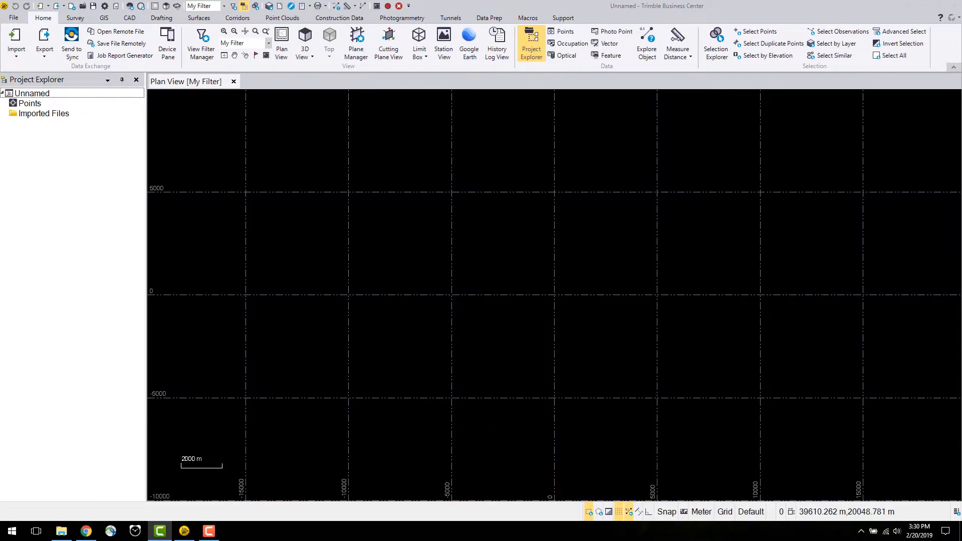
click(405, 394)
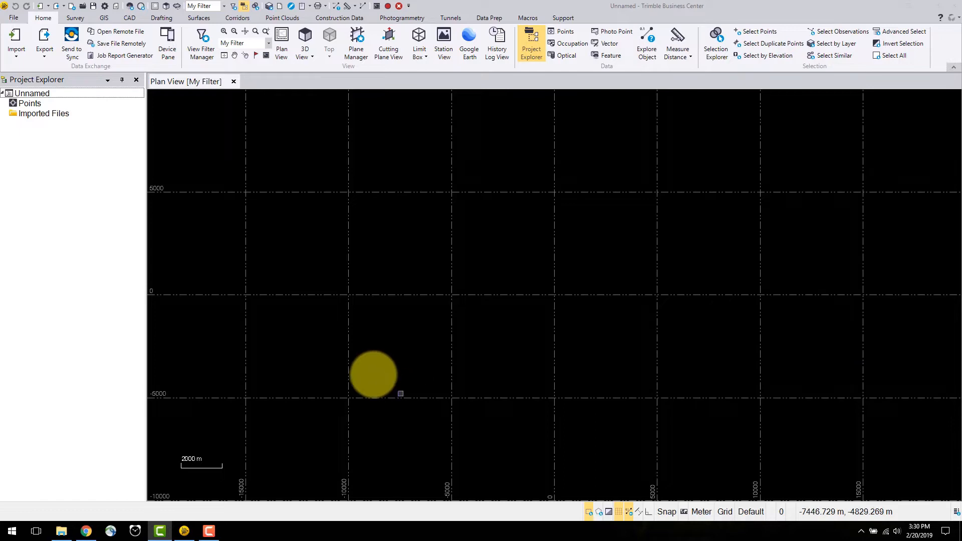
click(32, 93)
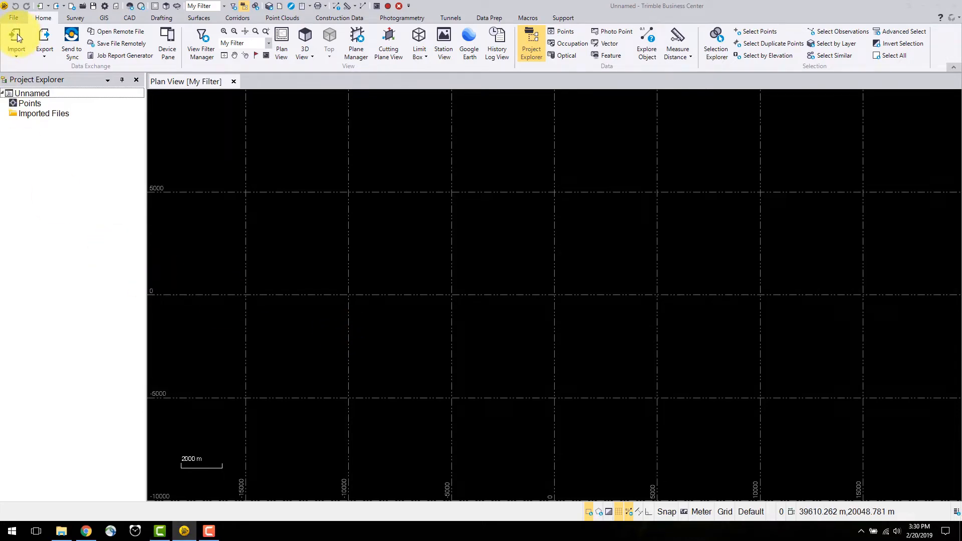
- Start an import and choose Desktop > Topo Sites as the import folder
click(16, 43)
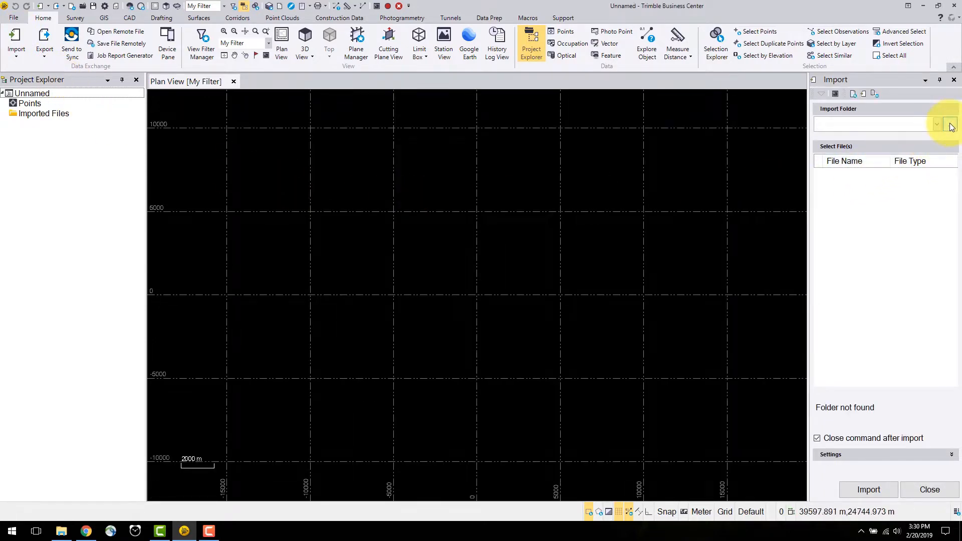
click(950, 123)
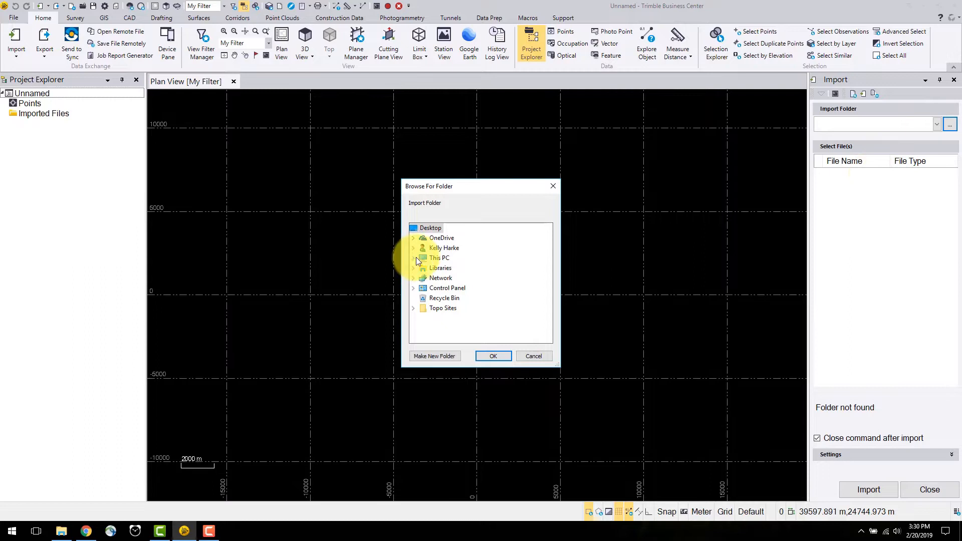
click(414, 258)
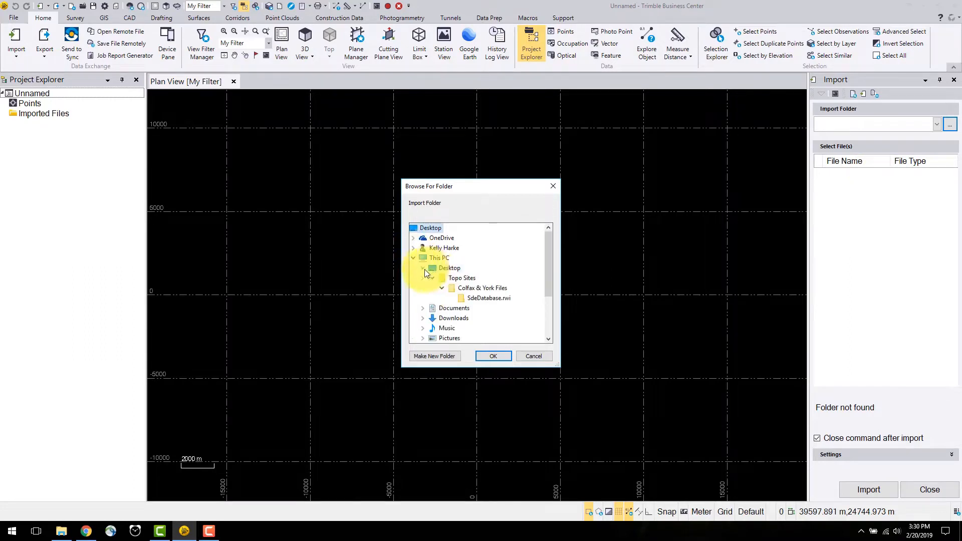
click(461, 278)
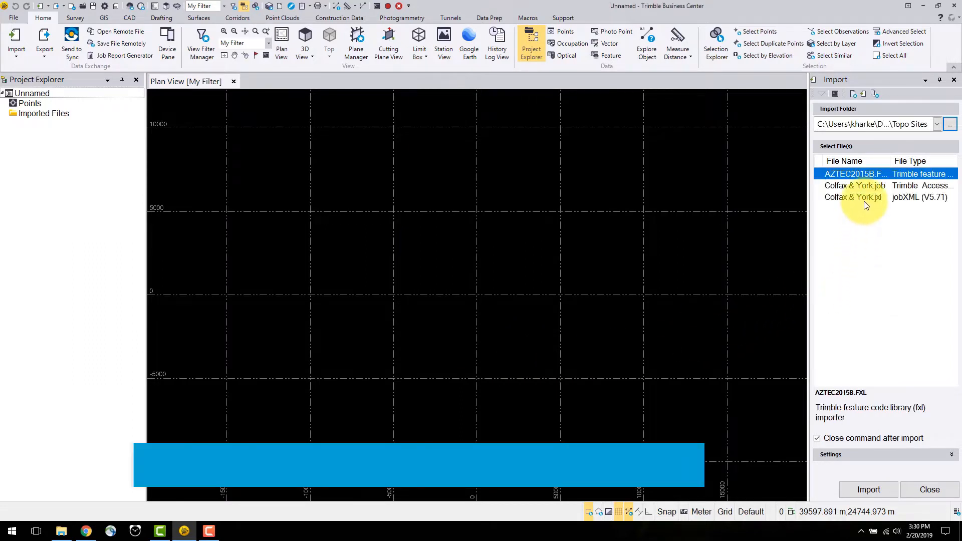
- Select Colfax & York.jxl from the file list and launch its import
click(853, 198)
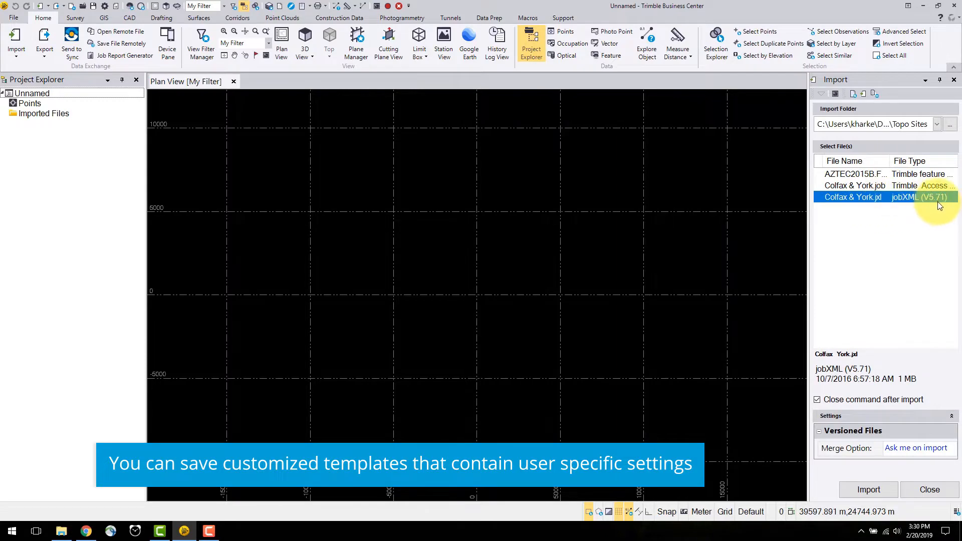
click(917, 449)
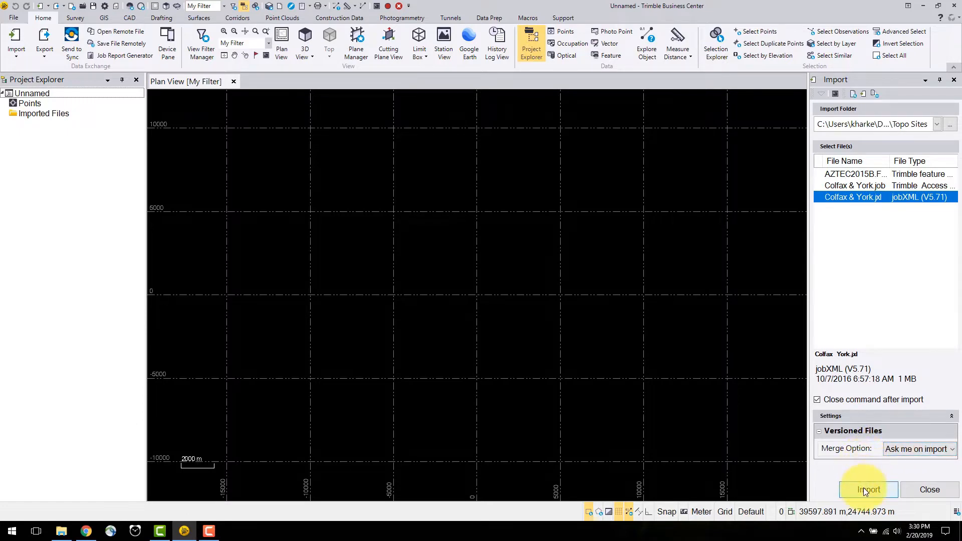
click(868, 490)
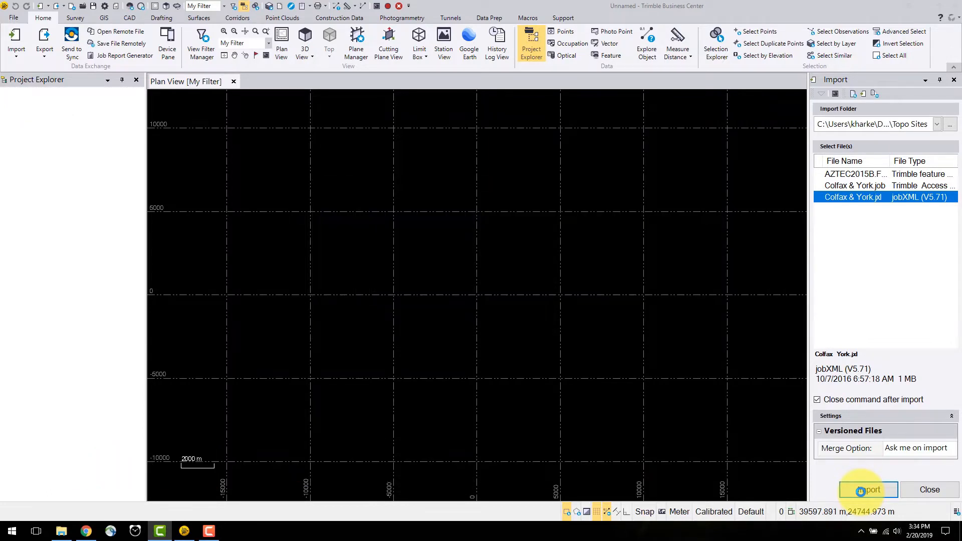
- Complete the JXL import, postponing point-cloud colorization, and accept viewing the import summary
click(868, 490)
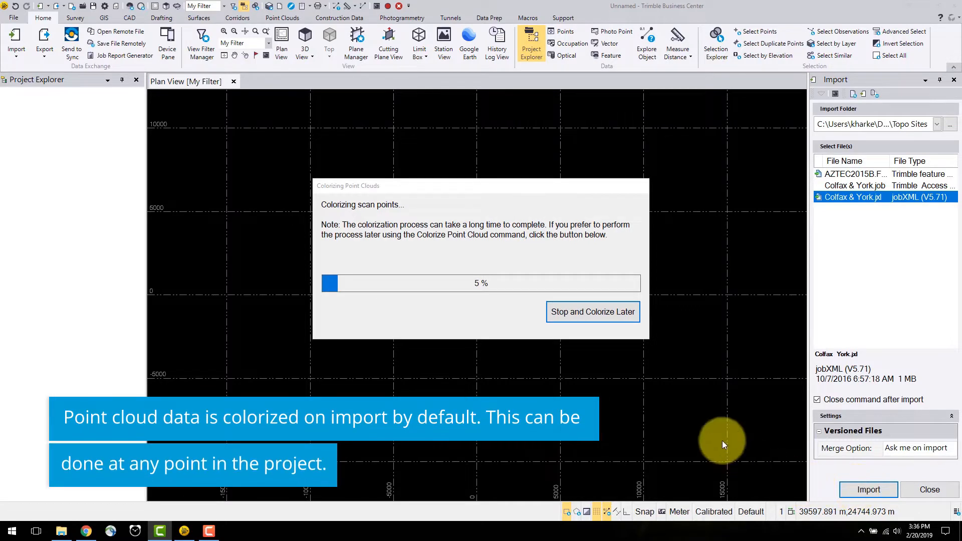
mouse_move(606, 257)
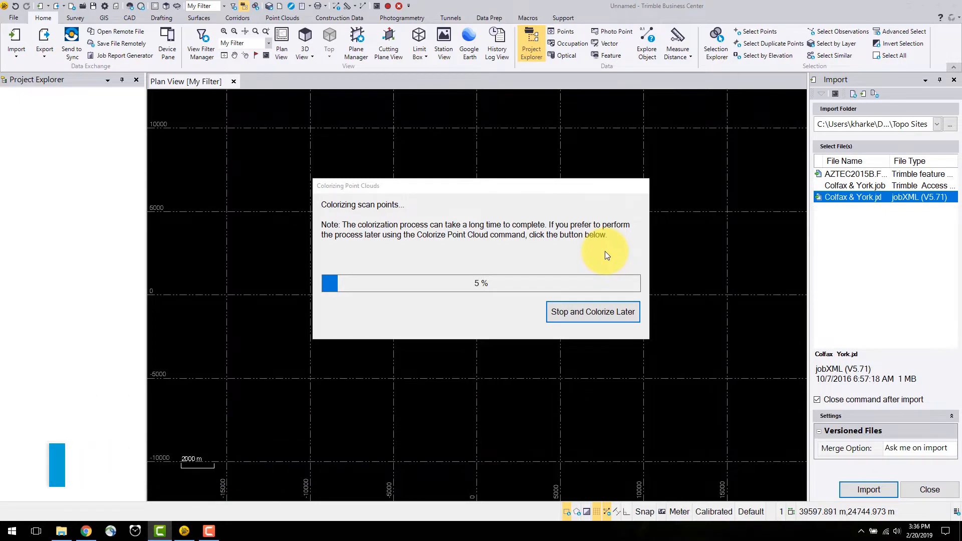
mouse_move(591, 258)
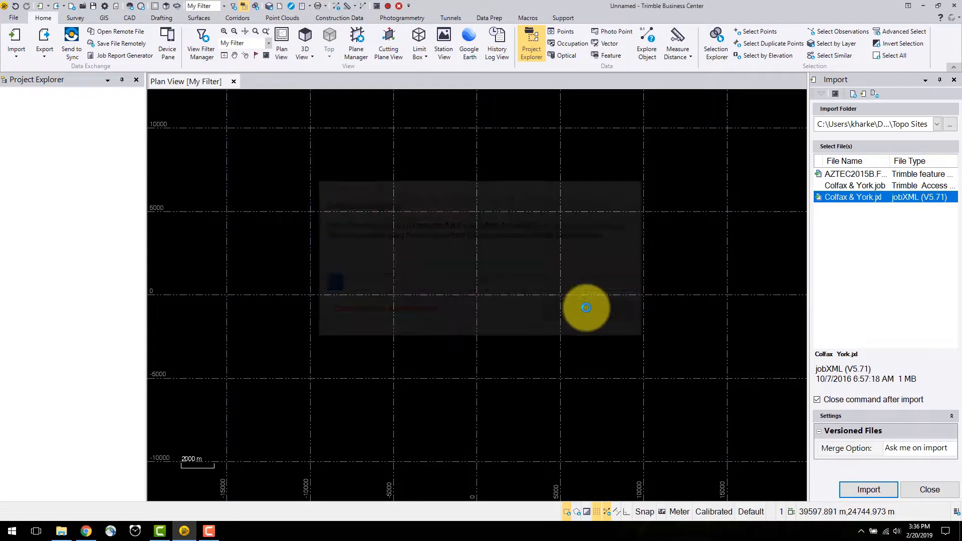
click(868, 490)
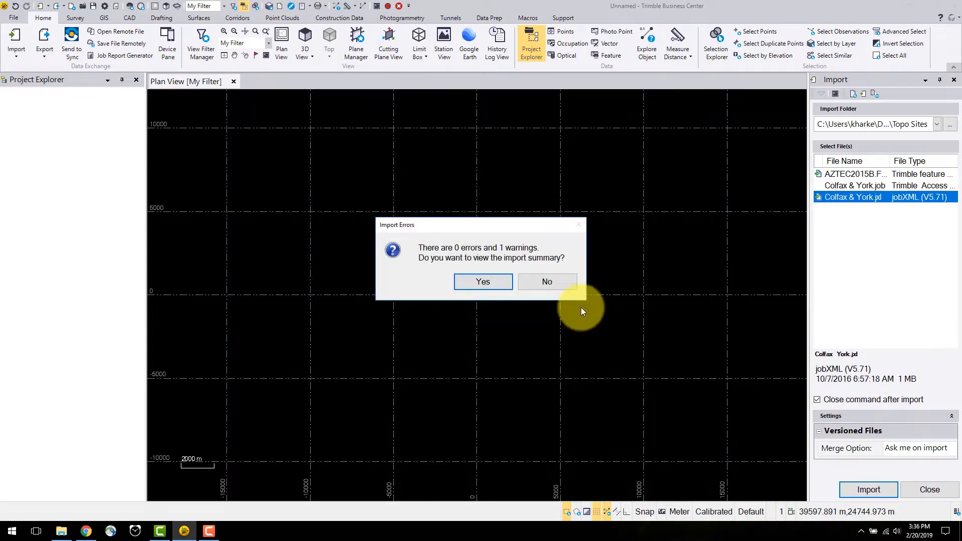
mouse_move(482, 282)
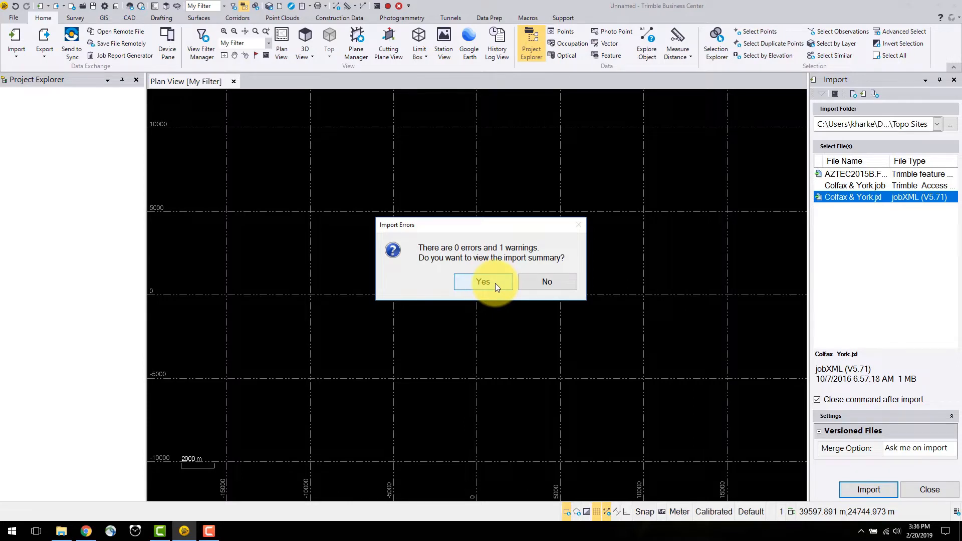
click(545, 281)
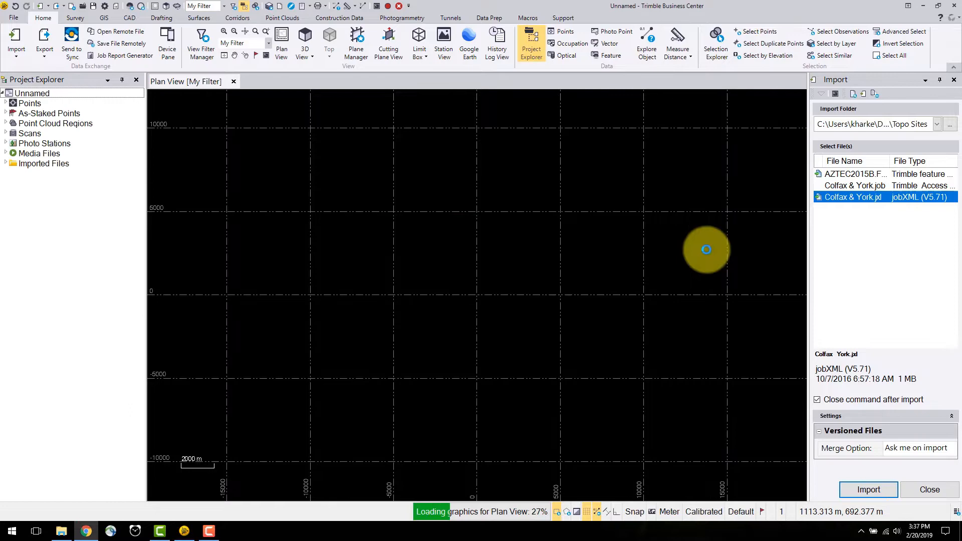
- Review the import summary report with its one missing-scan warning, then return to the project
click(868, 490)
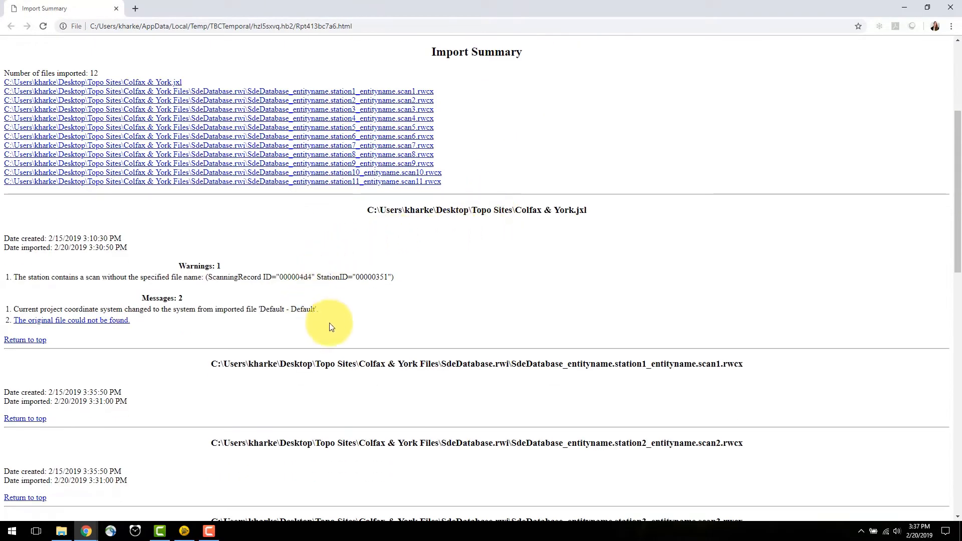
mouse_move(152, 53)
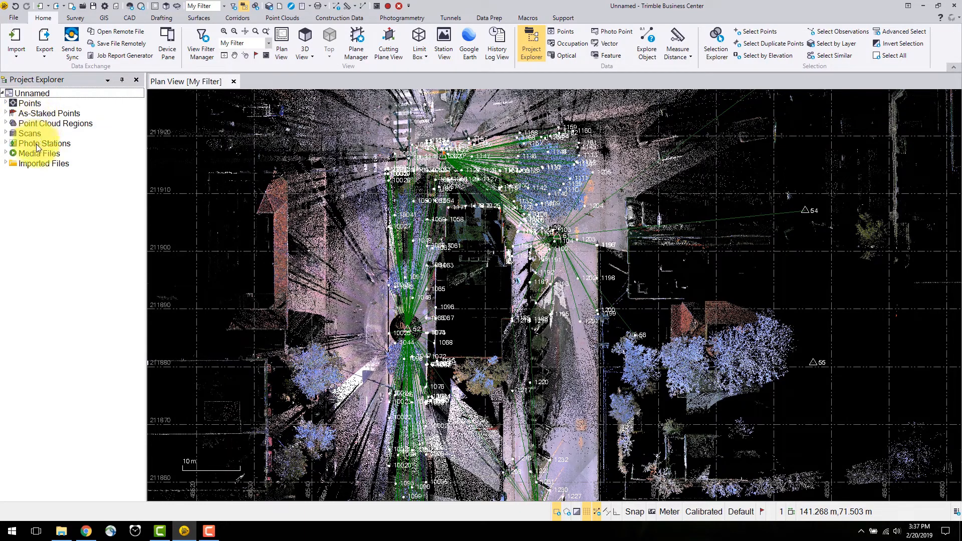
- Inspect point 50's properties and as-staked point 1042 in Project Explorer
click(6, 104)
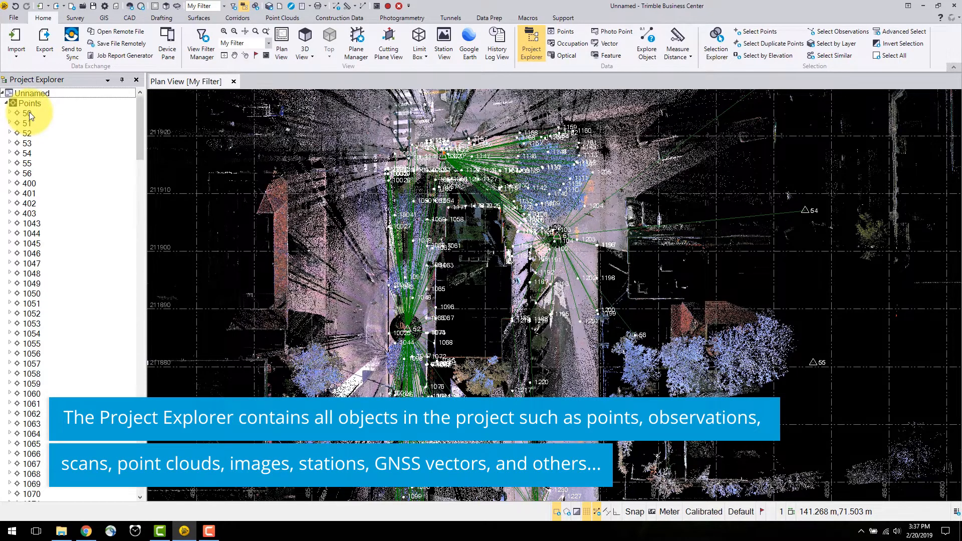
click(10, 114)
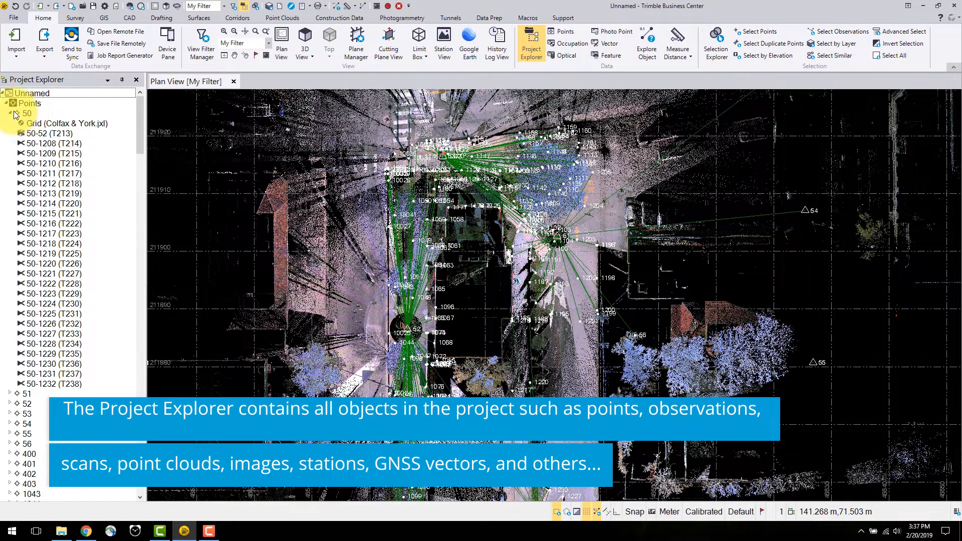
right_click(29, 103)
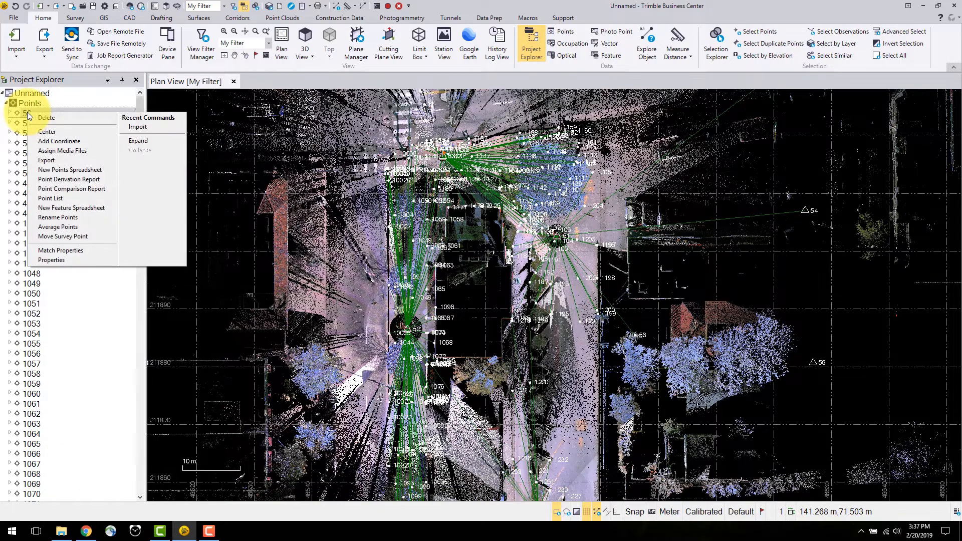
mouse_move(61, 236)
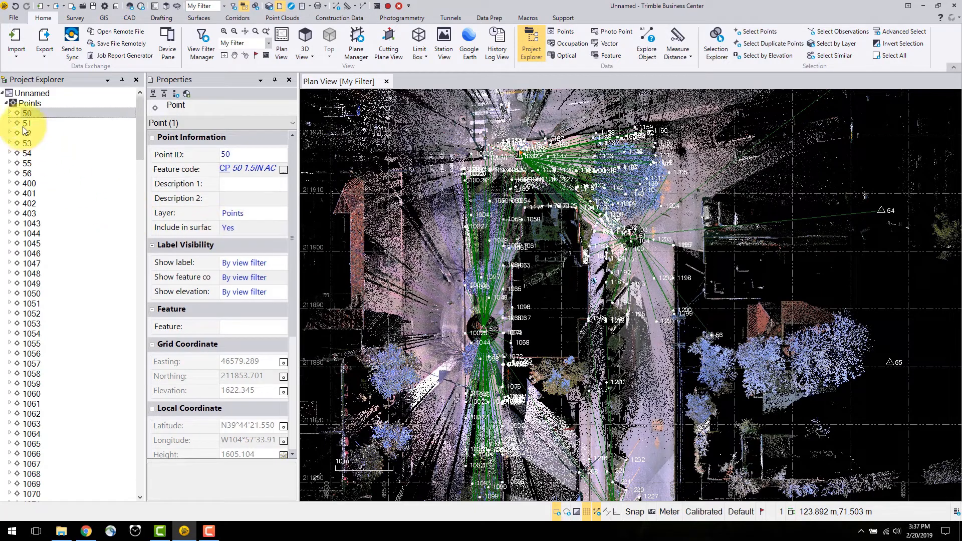
click(10, 103)
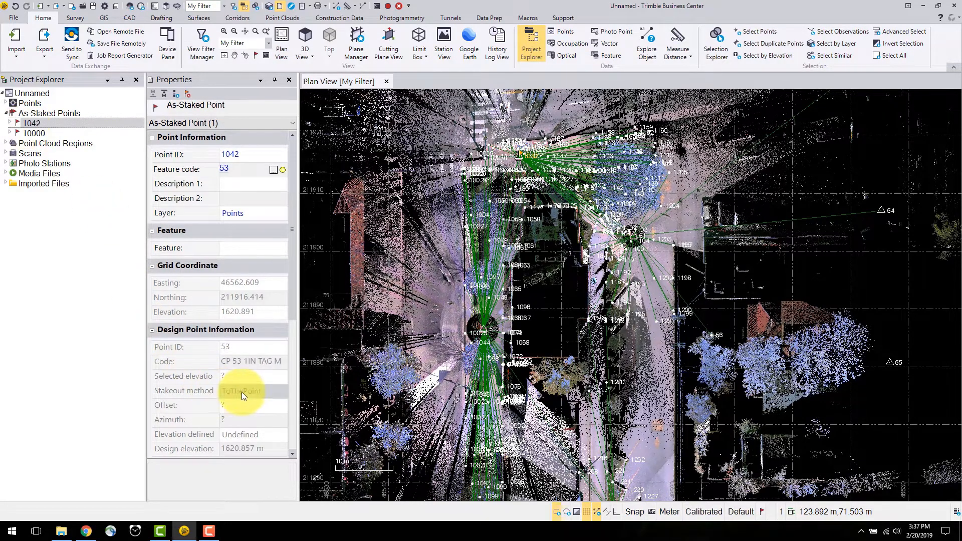
mouse_move(77, 220)
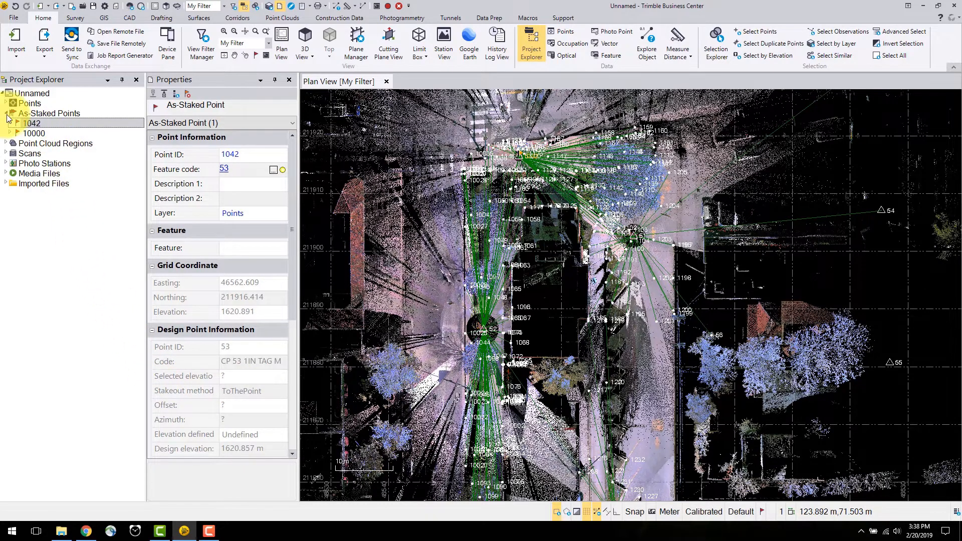
click(9, 113)
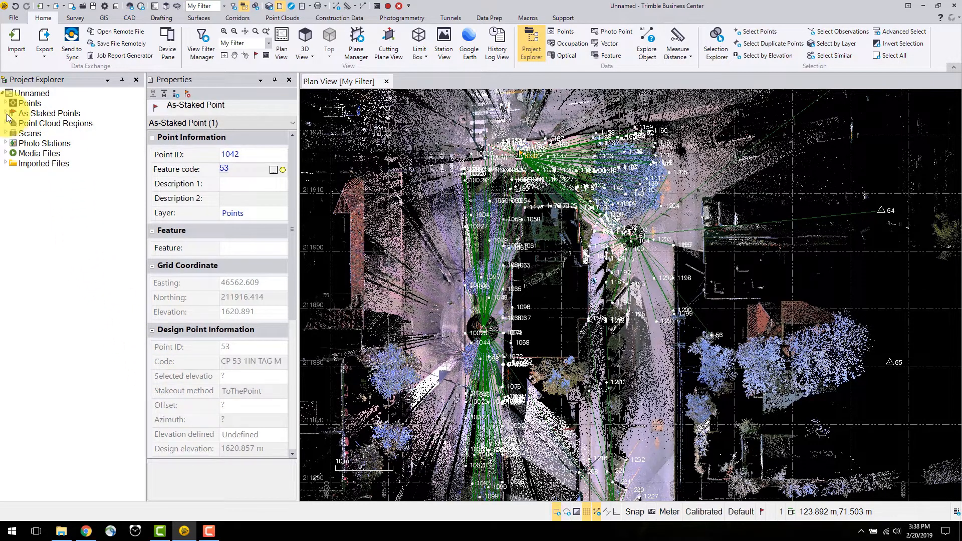
- Review the Default point cloud region and station 52's scan, then list the photo stations
click(6, 114)
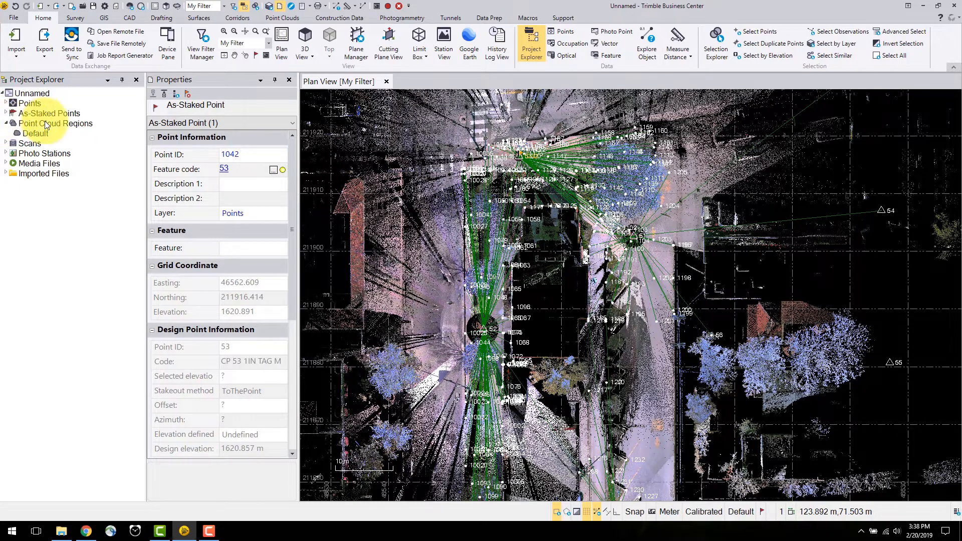
click(36, 134)
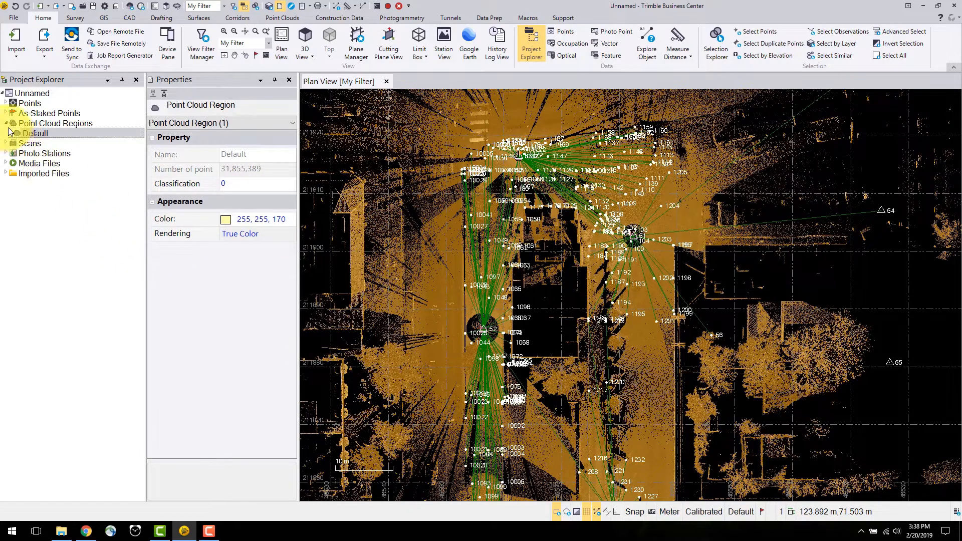
click(5, 133)
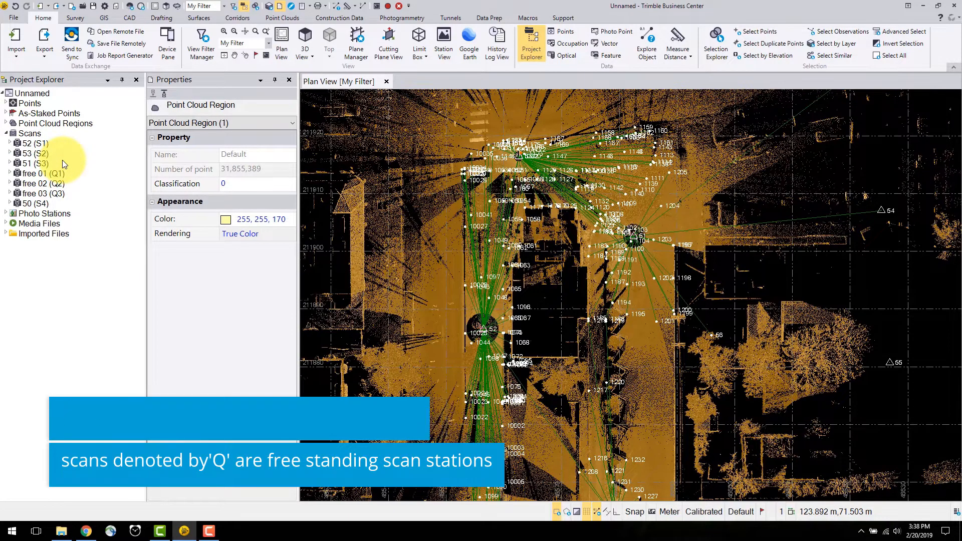
click(32, 144)
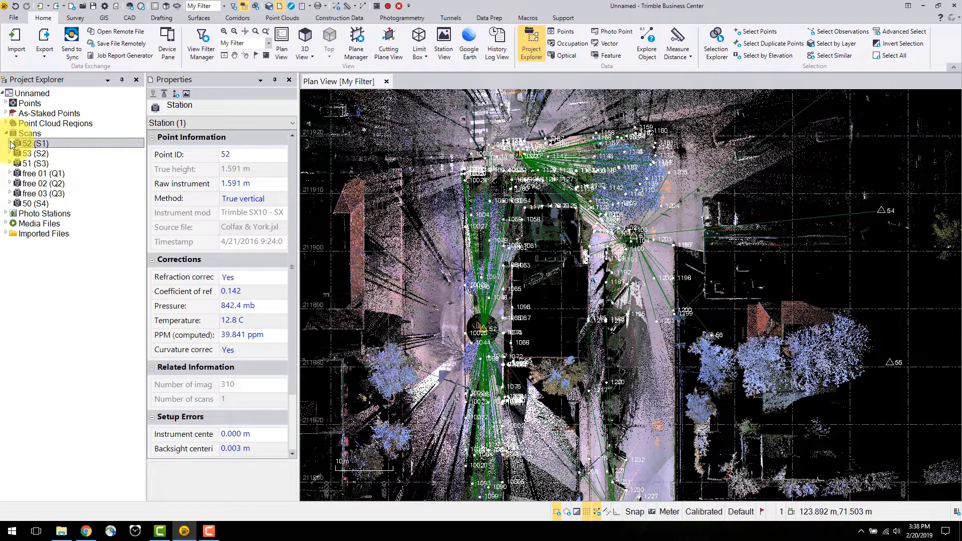
click(10, 144)
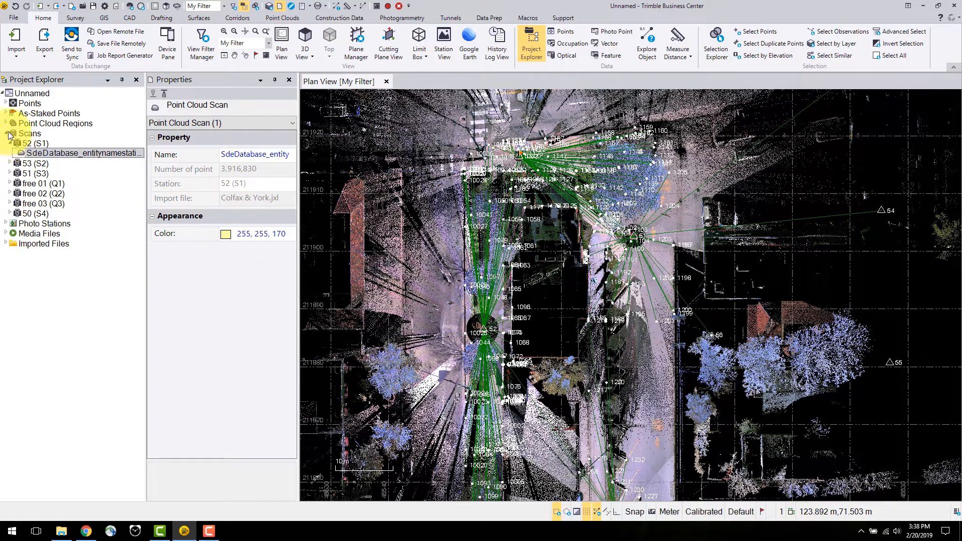
click(5, 134)
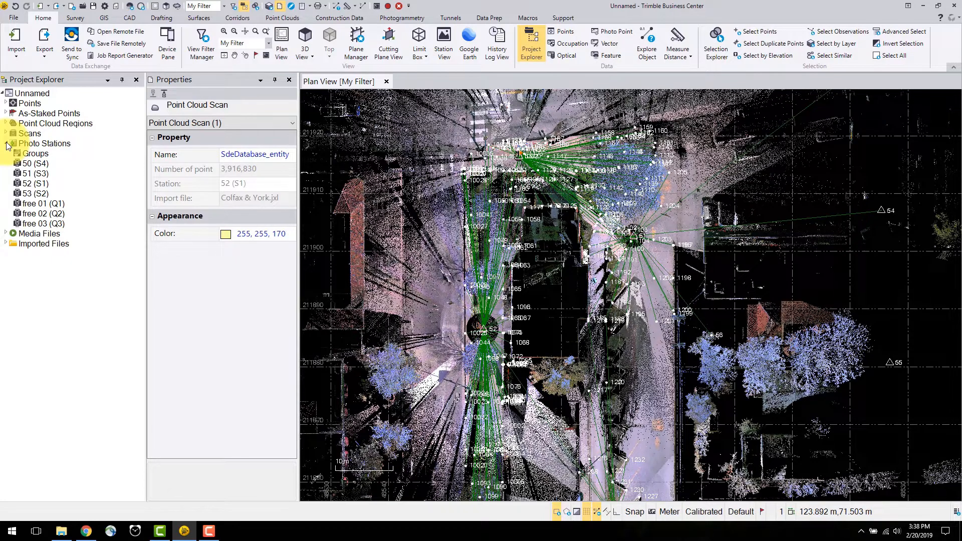
- View photo cp54.JPG from media folder 51, then show the imported Colfax & York.jxl file details
click(6, 143)
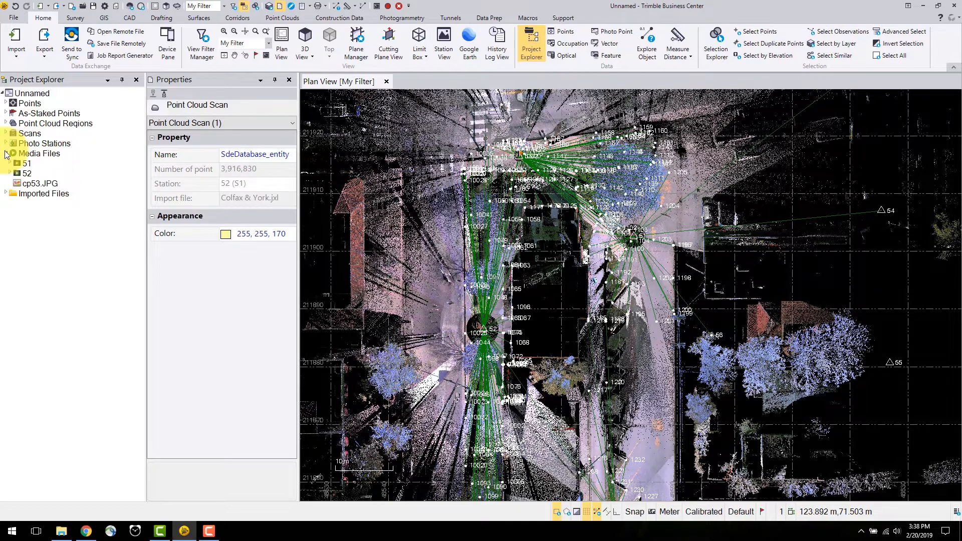
click(10, 164)
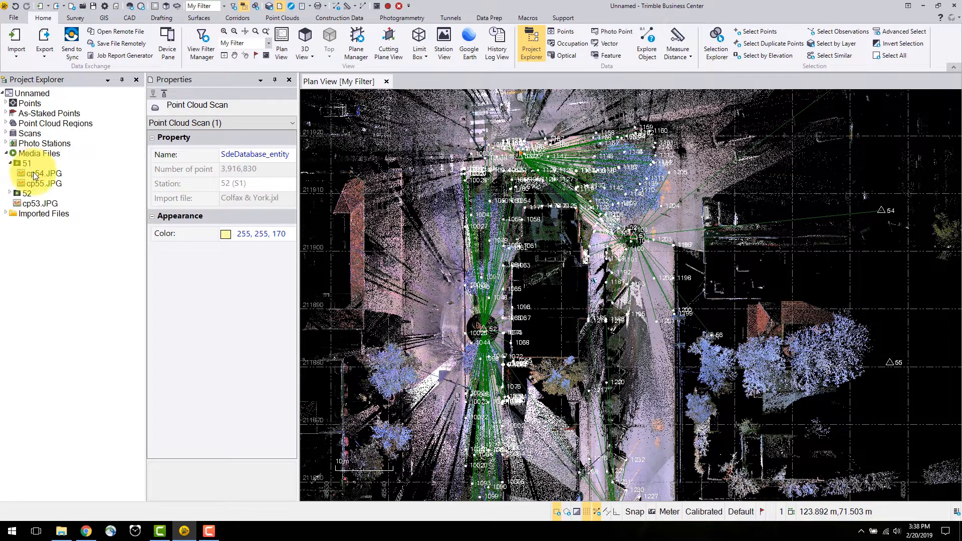
click(43, 174)
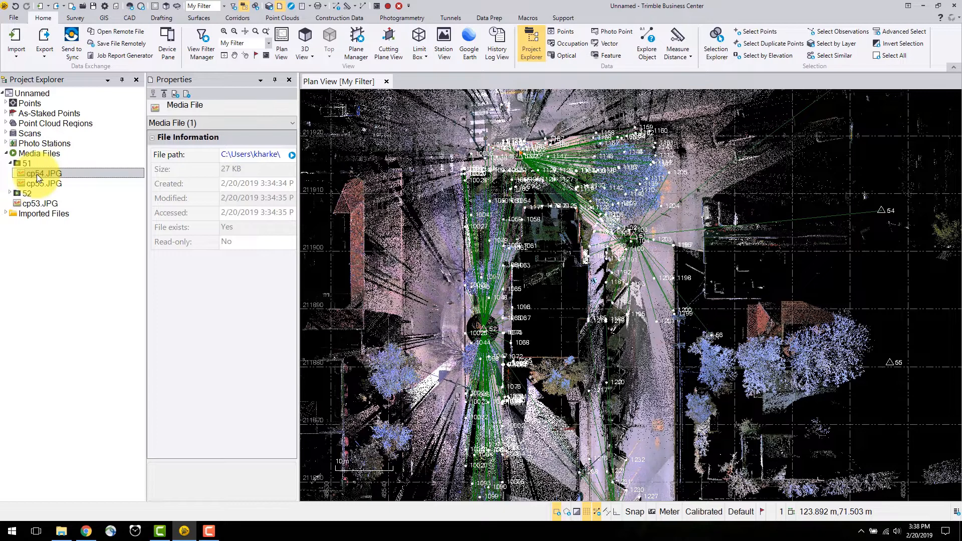
right_click(43, 173)
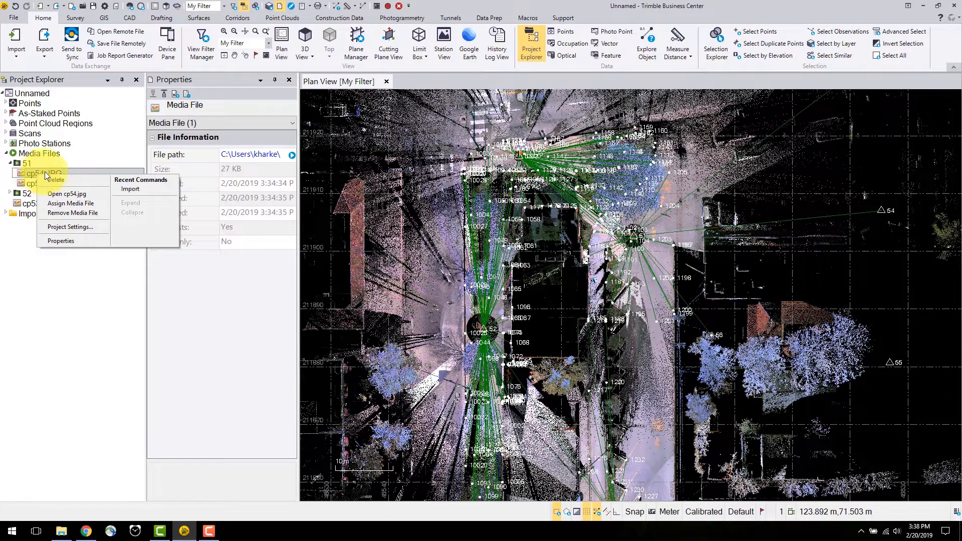
click(67, 194)
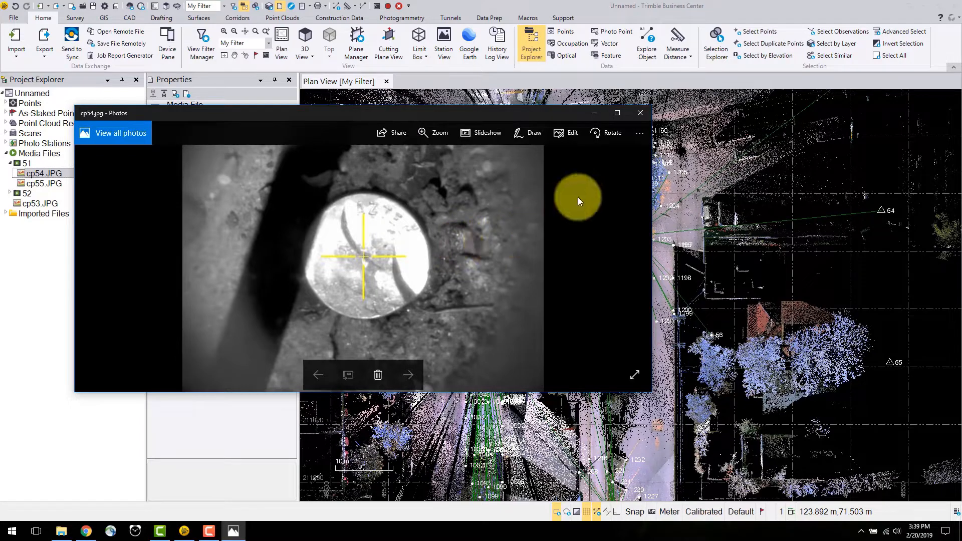
click(640, 113)
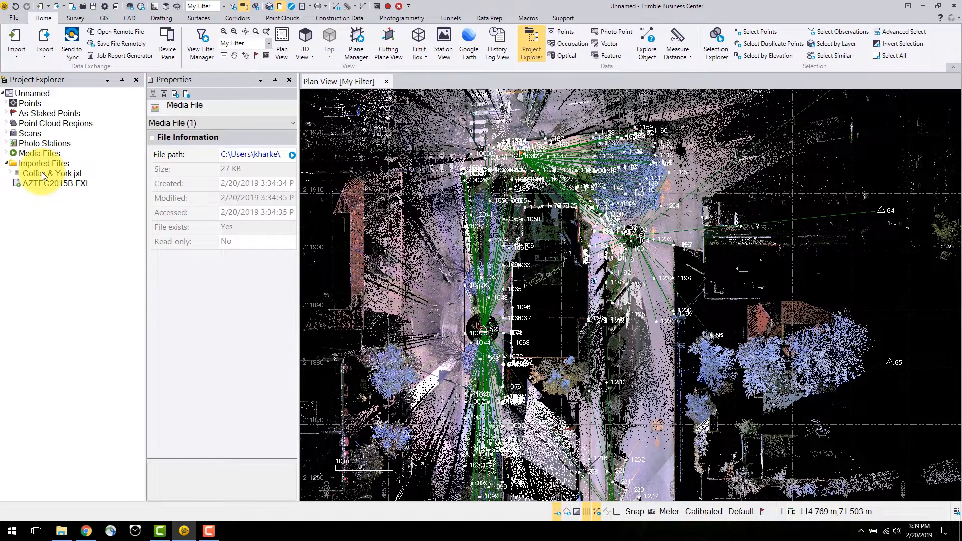
click(51, 174)
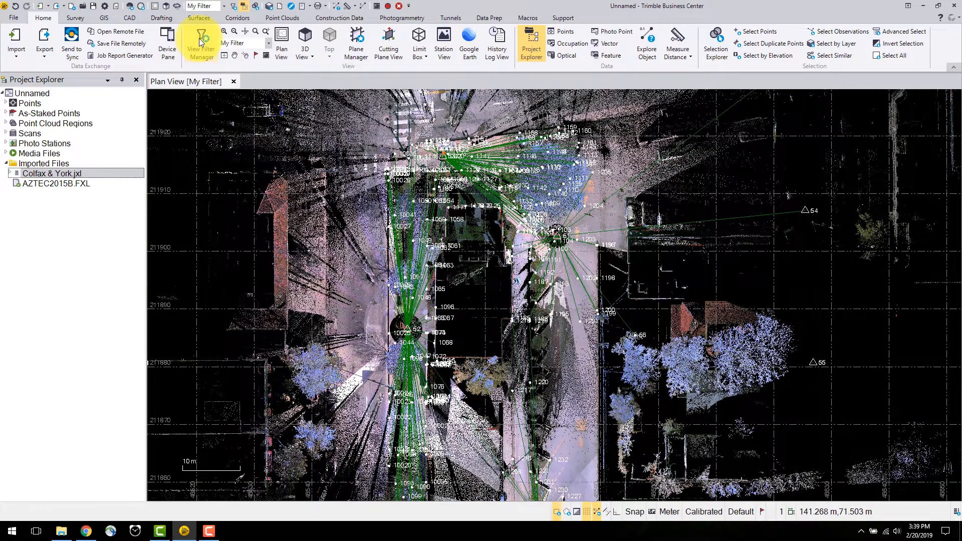
- In the View Filter Manager, toggle scan visibility off and back on
click(202, 43)
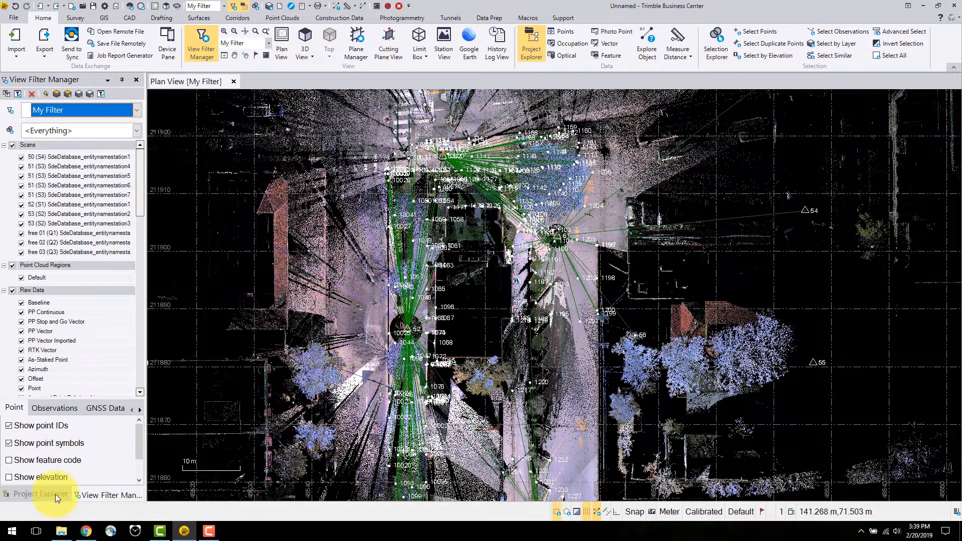
mouse_move(135, 285)
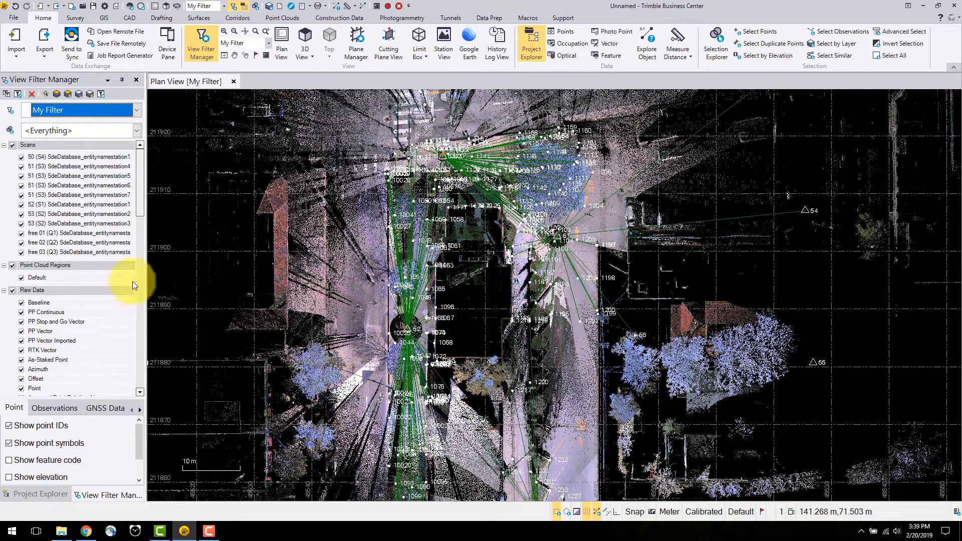
mouse_move(156, 189)
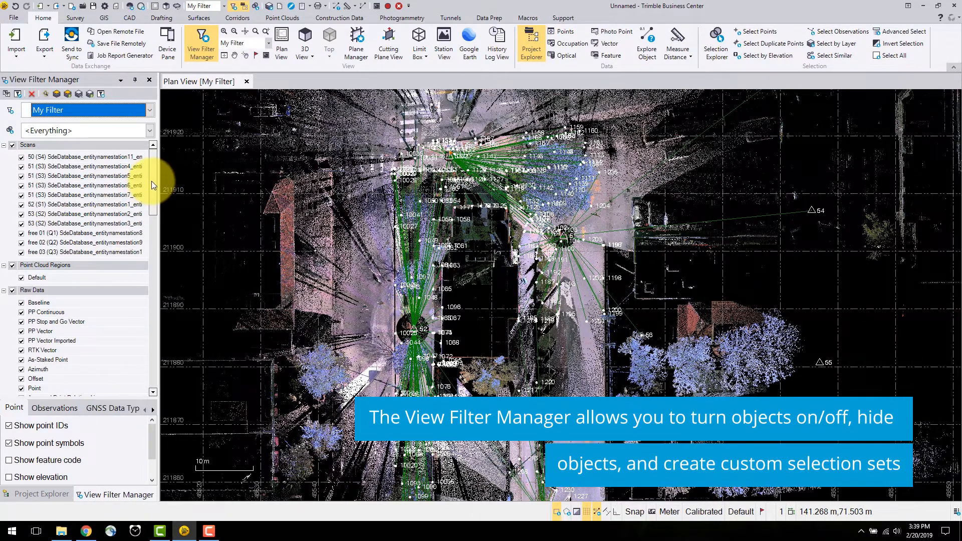
scroll(down, 3)
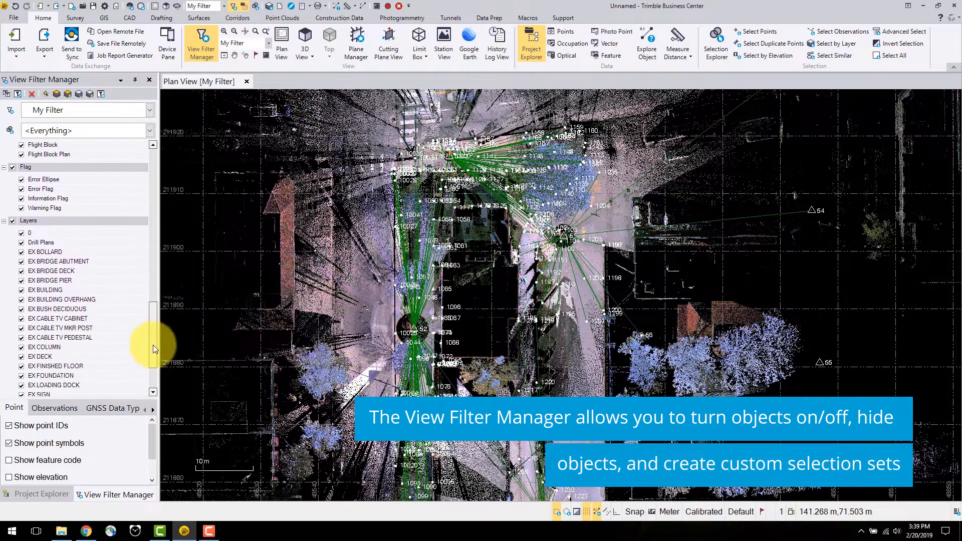
scroll(up, 3)
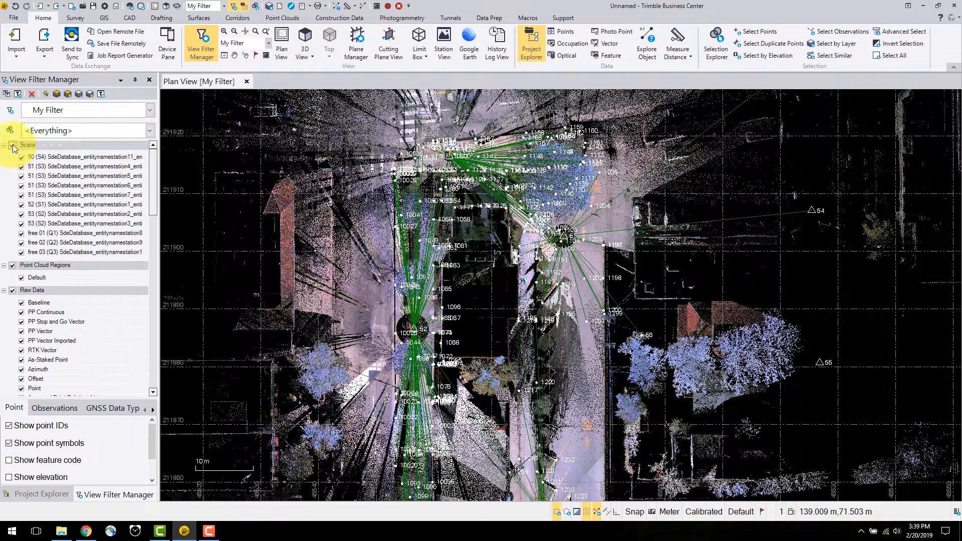
click(20, 144)
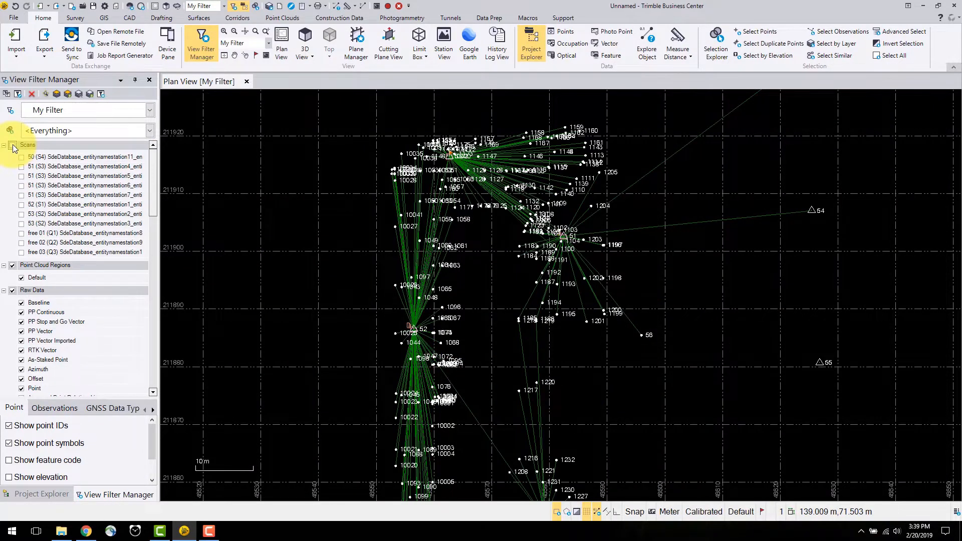
click(12, 144)
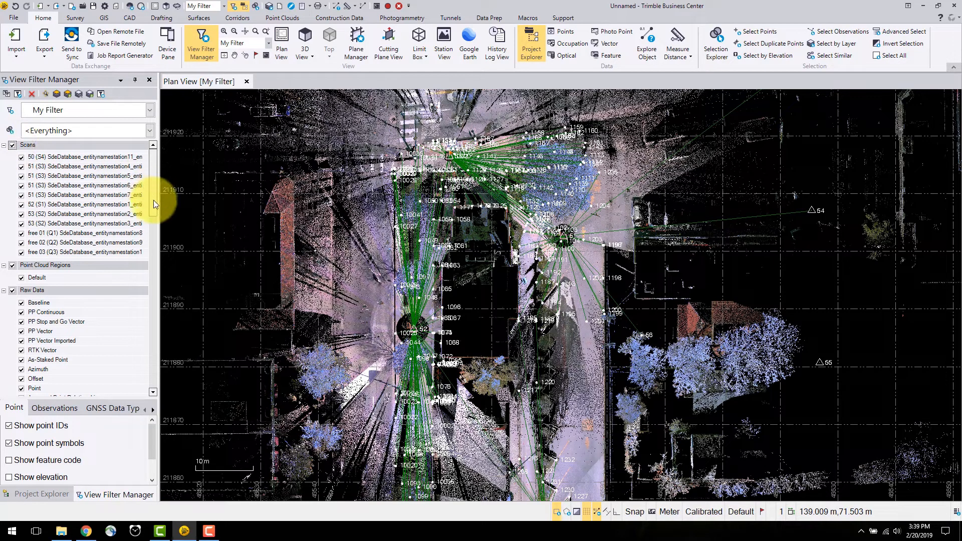
- Hide the Total Station raw data so the observation lines leave the plan view
scroll(down, 3)
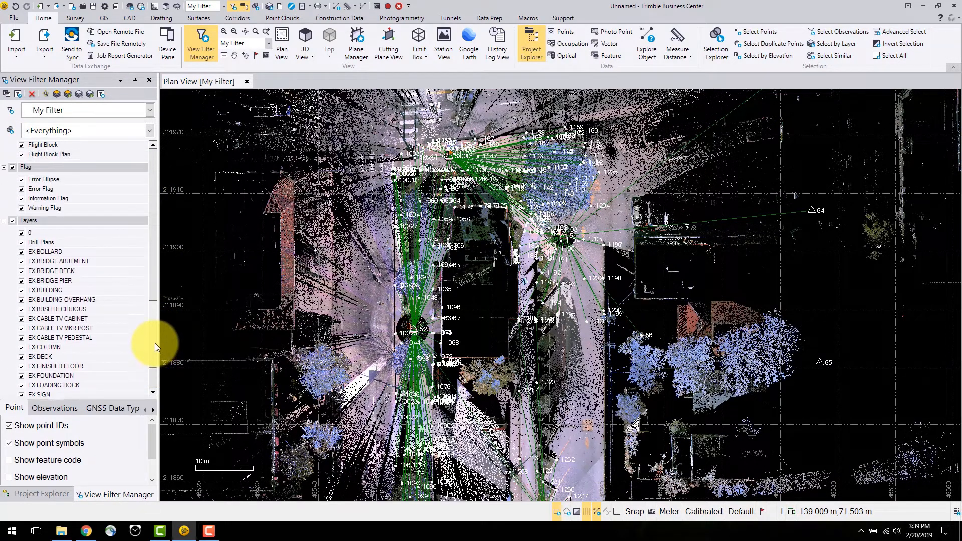
scroll(up, 3)
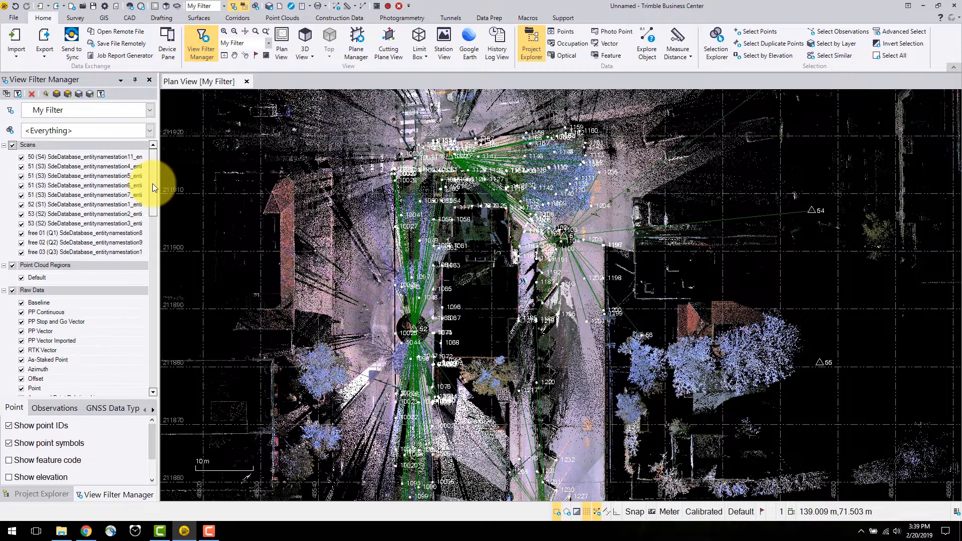
scroll(down, 3)
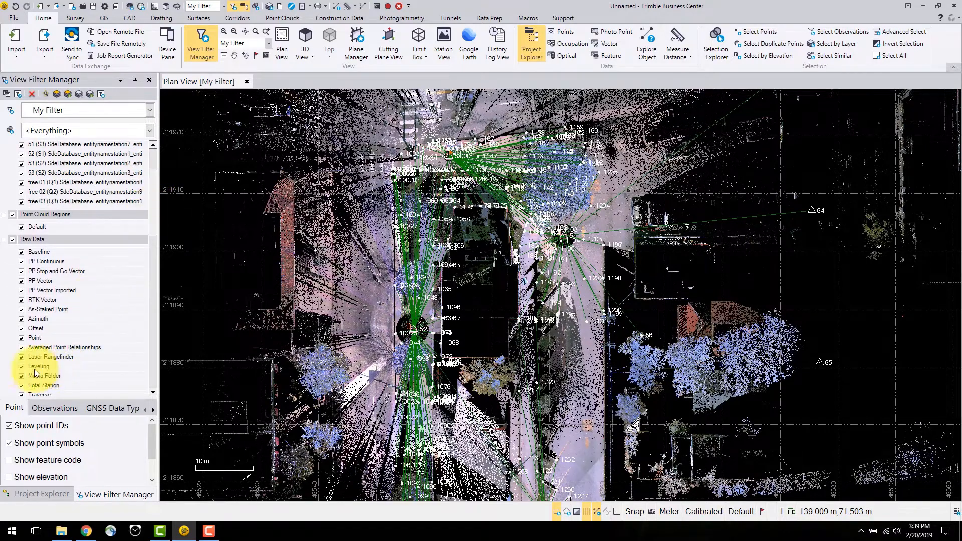
click(20, 384)
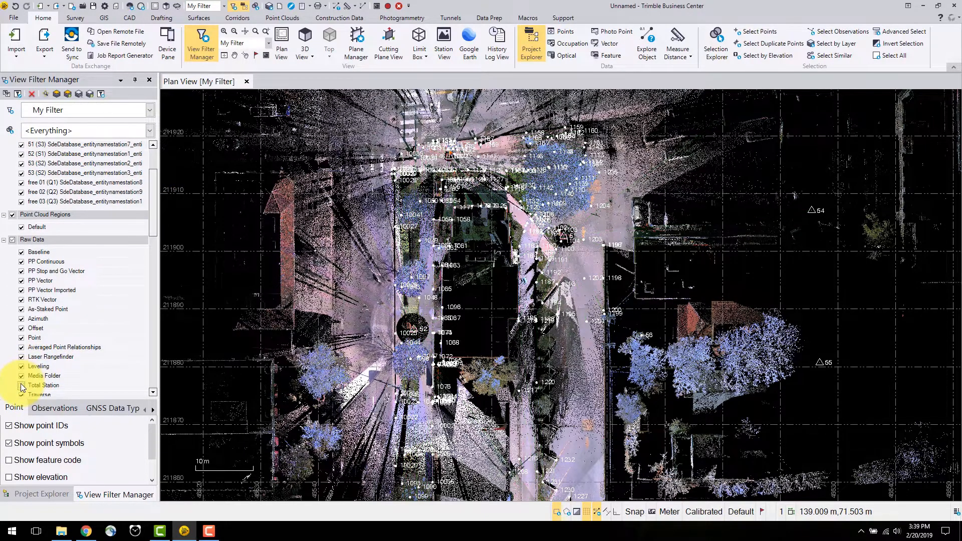
click(21, 385)
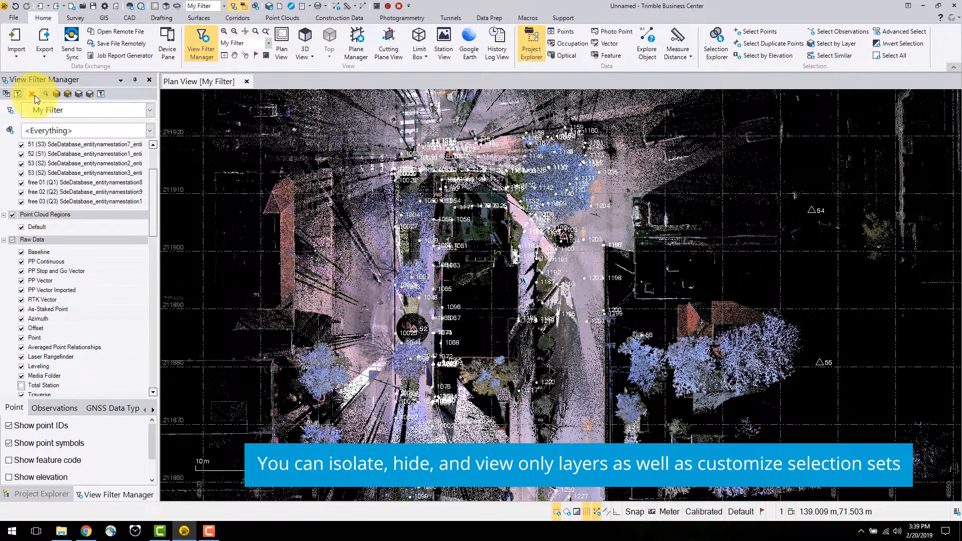
mouse_move(44, 93)
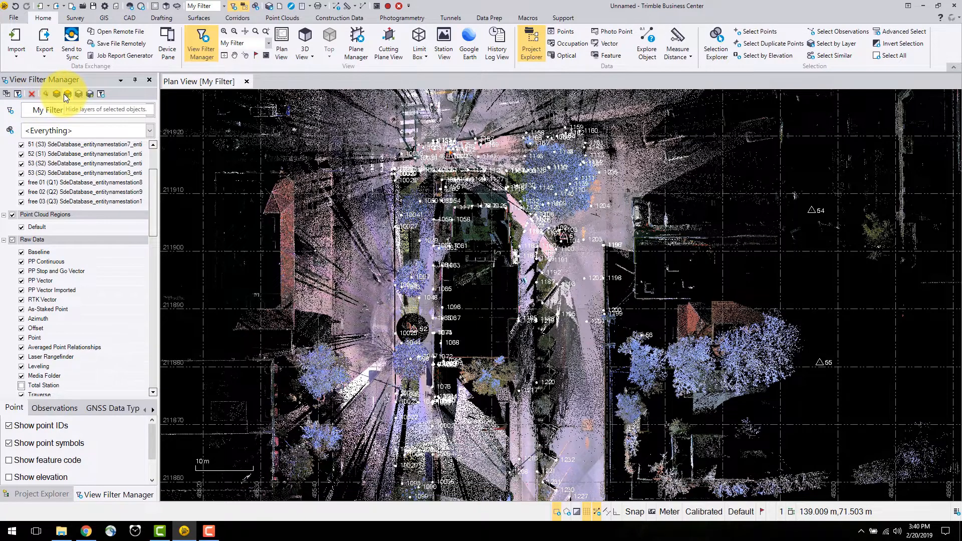
mouse_move(89, 94)
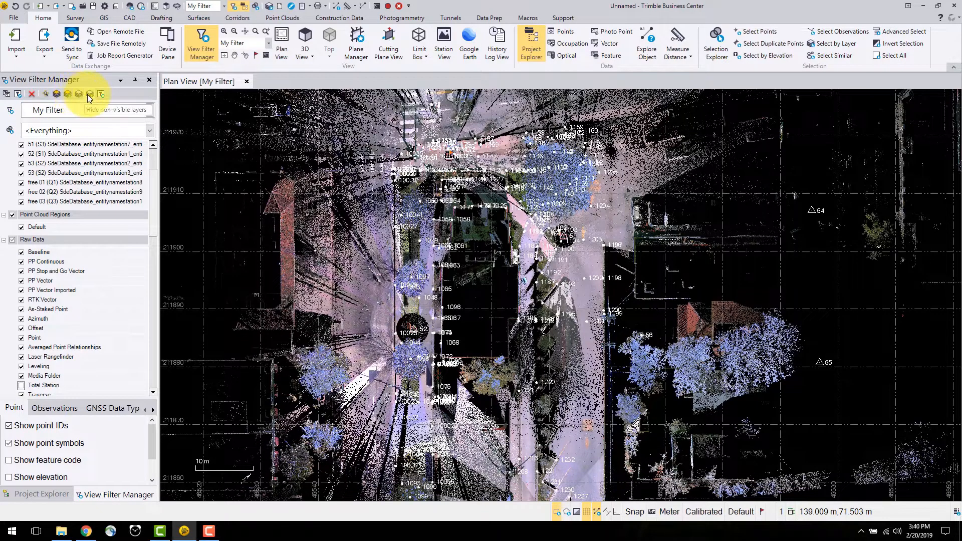
mouse_move(100, 93)
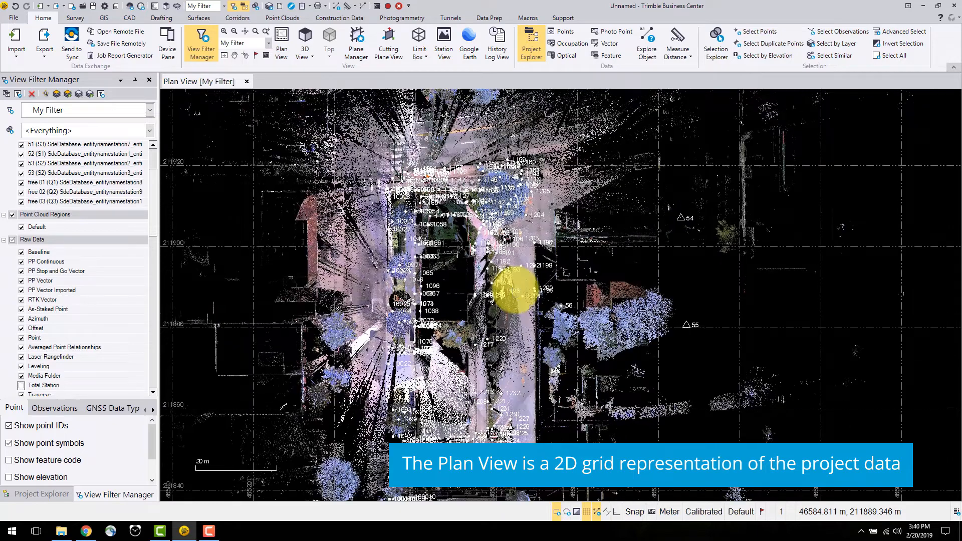
mouse_move(305, 40)
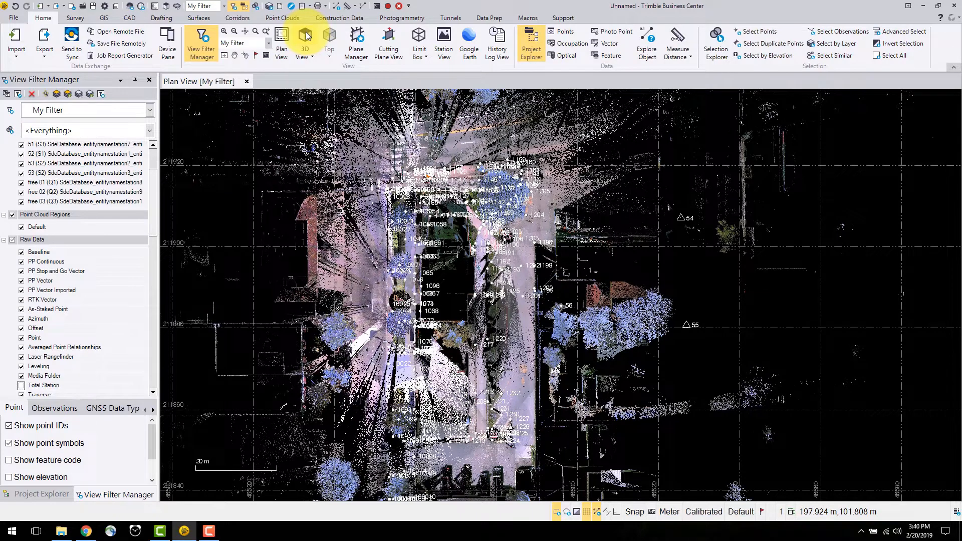
- Show the project in a 3D view and bring up its 3D View Settings
click(305, 44)
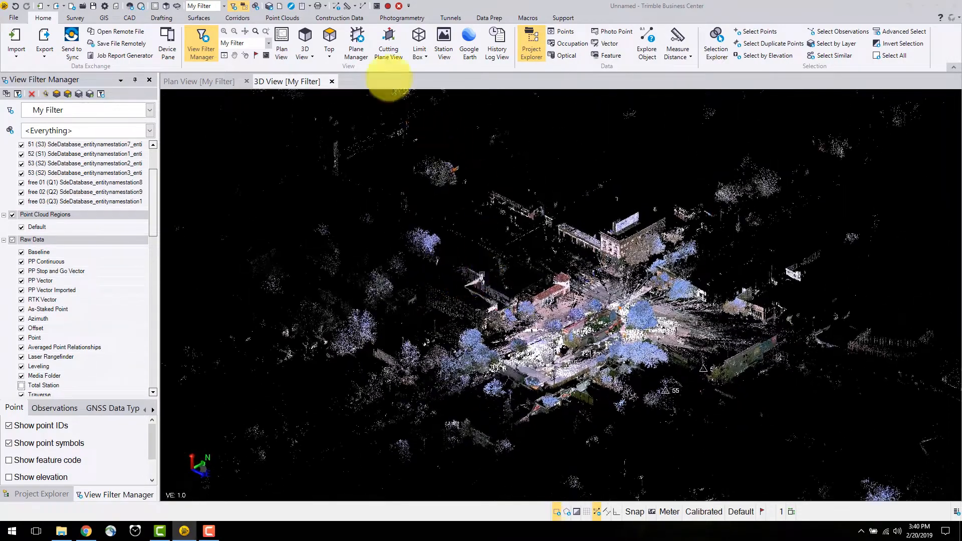
click(304, 42)
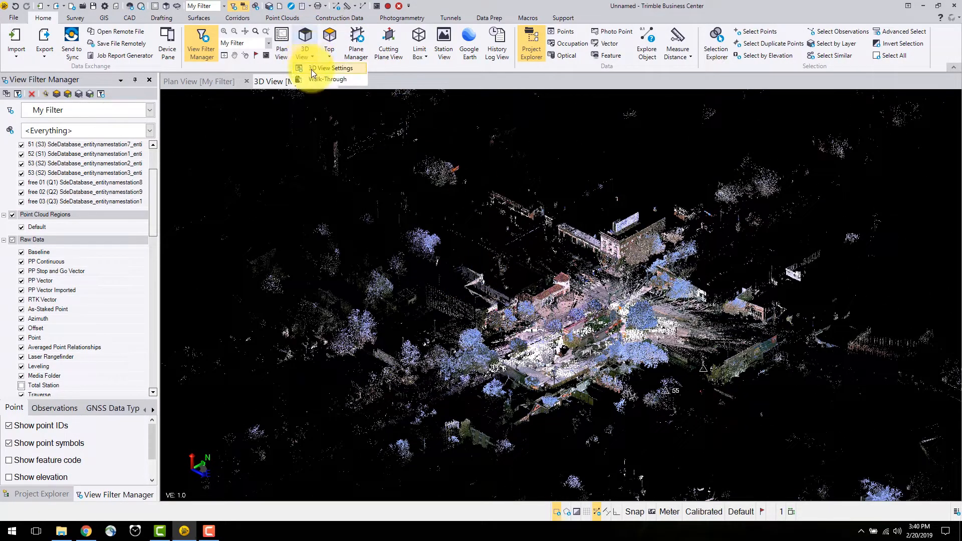
click(332, 69)
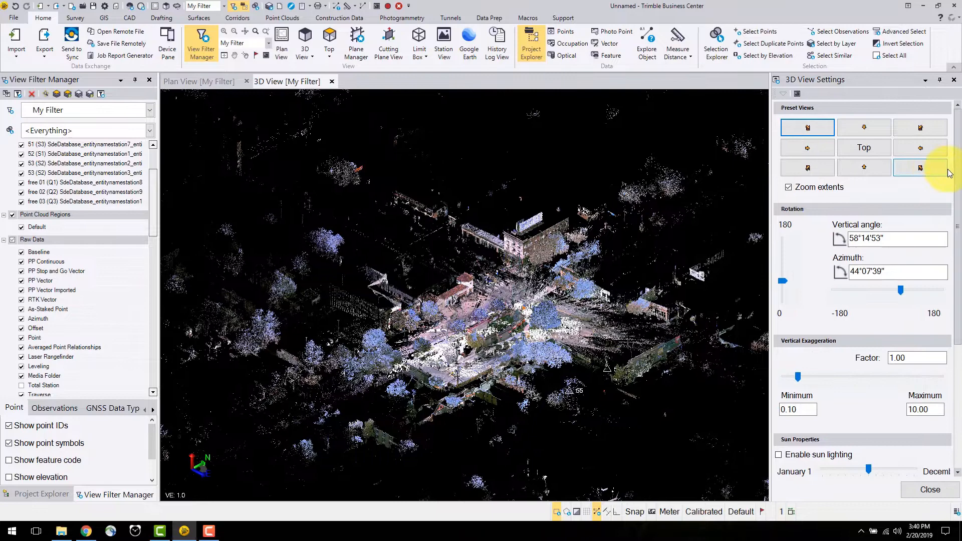
scroll(down, 3)
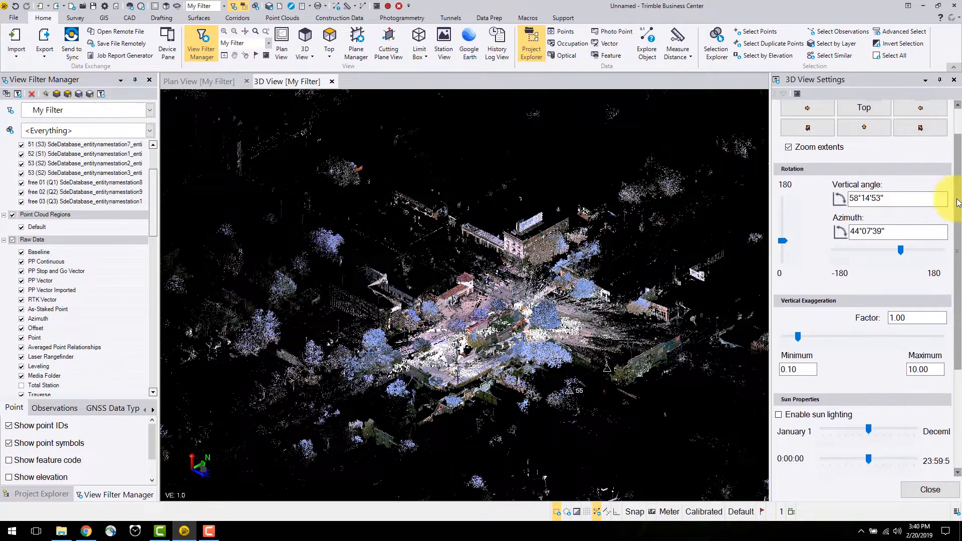
scroll(down, 3)
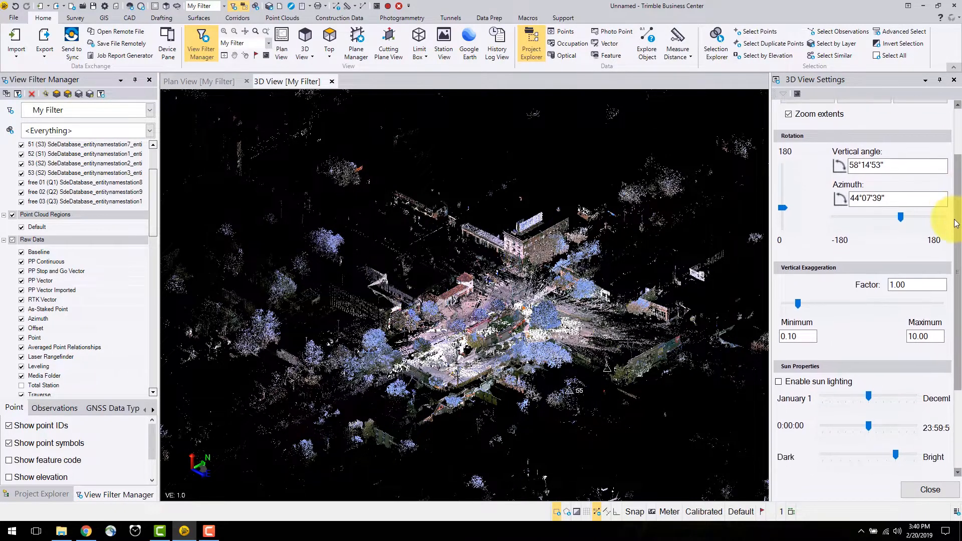
scroll(down, 3)
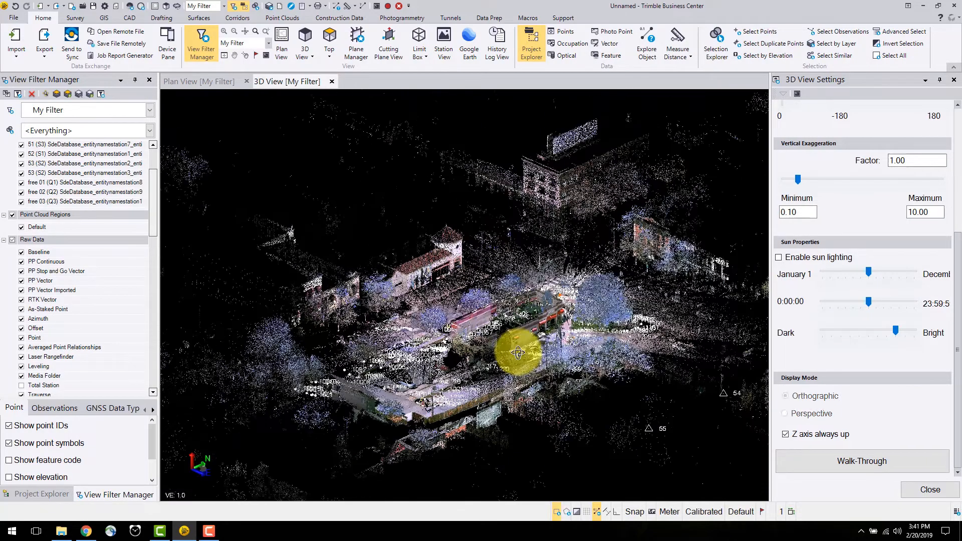
- Try perspective display, return to orthographic, and keep the Z axis always up
click(785, 396)
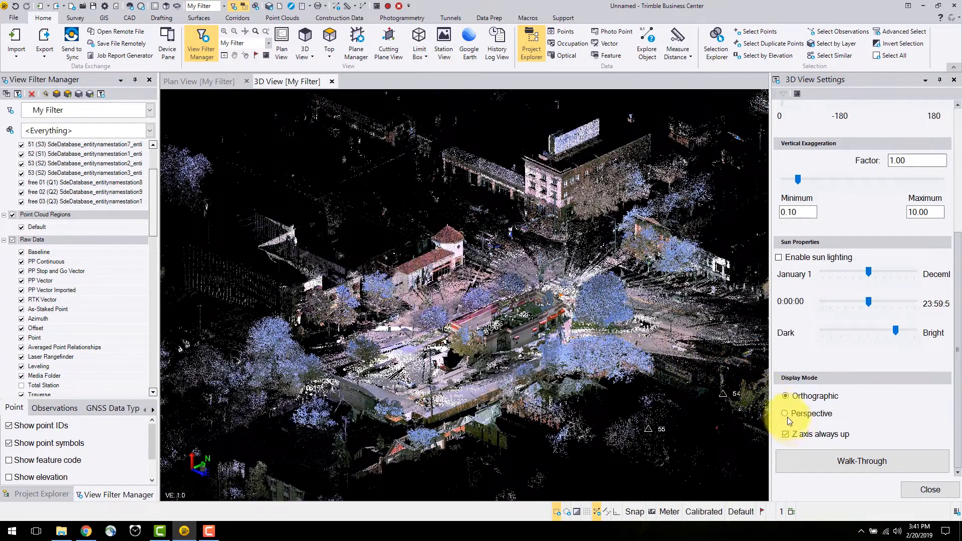
click(785, 413)
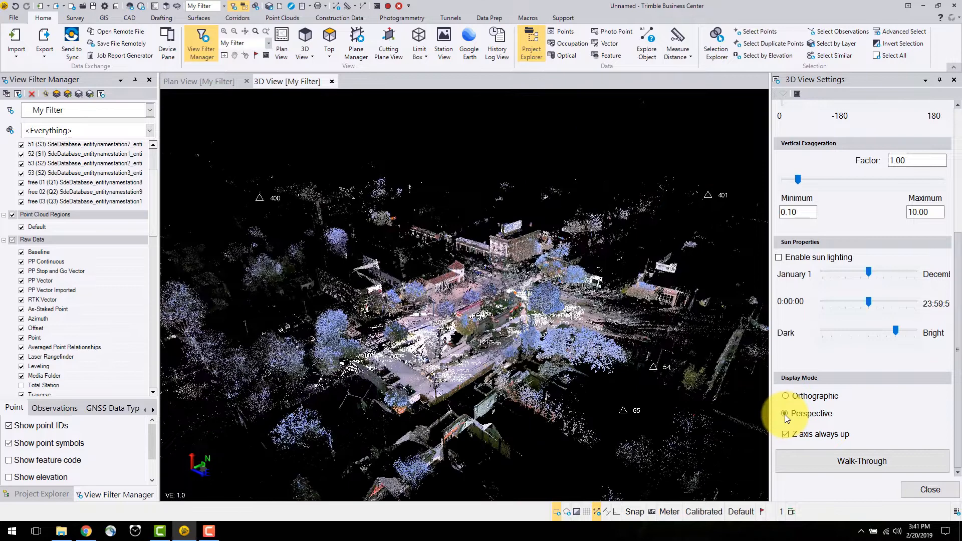
click(785, 396)
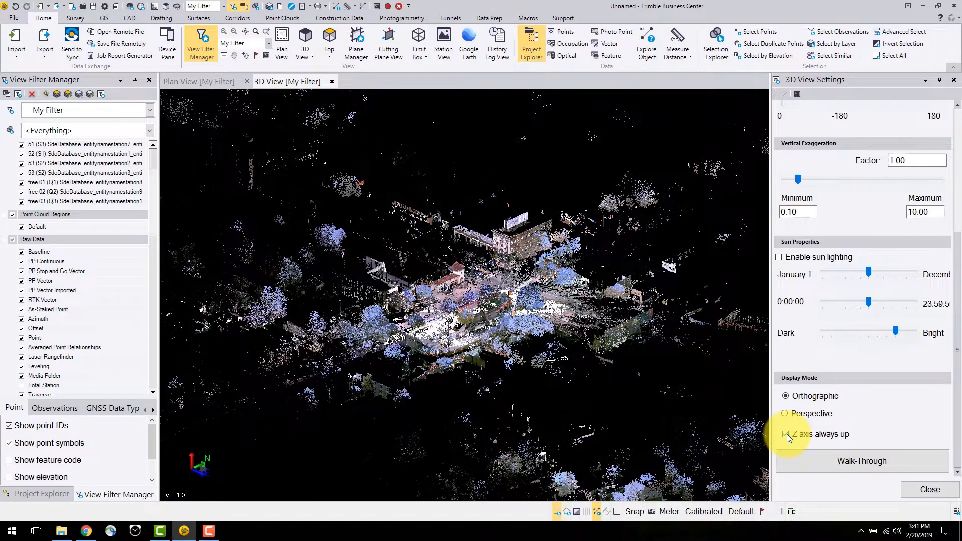
click(786, 434)
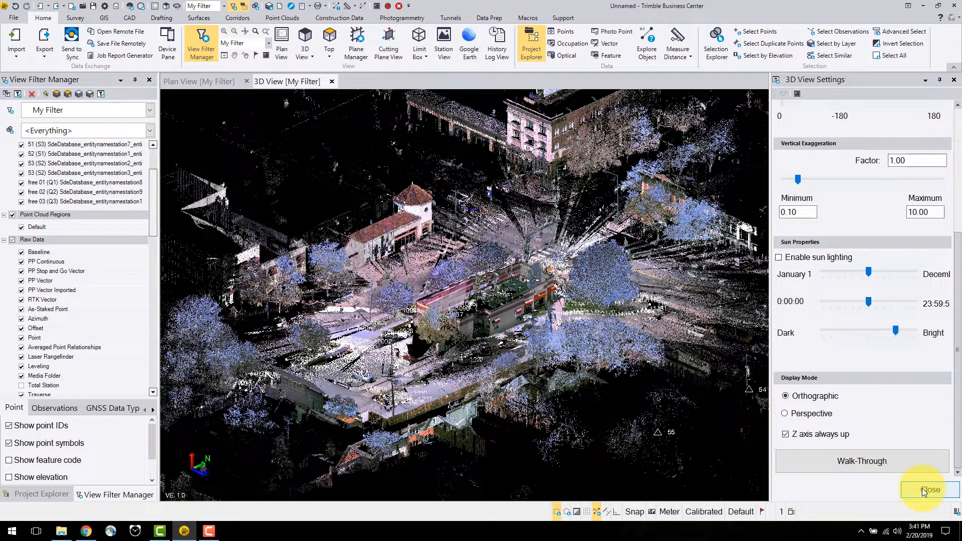
- Save the project under the file name 'Topographic Sites' after closing 3D View Settings
click(927, 490)
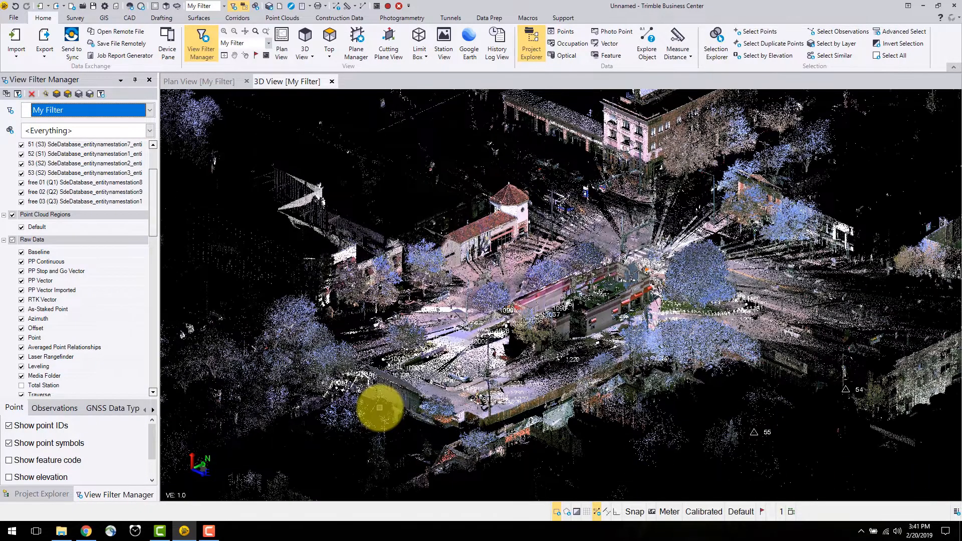
click(13, 17)
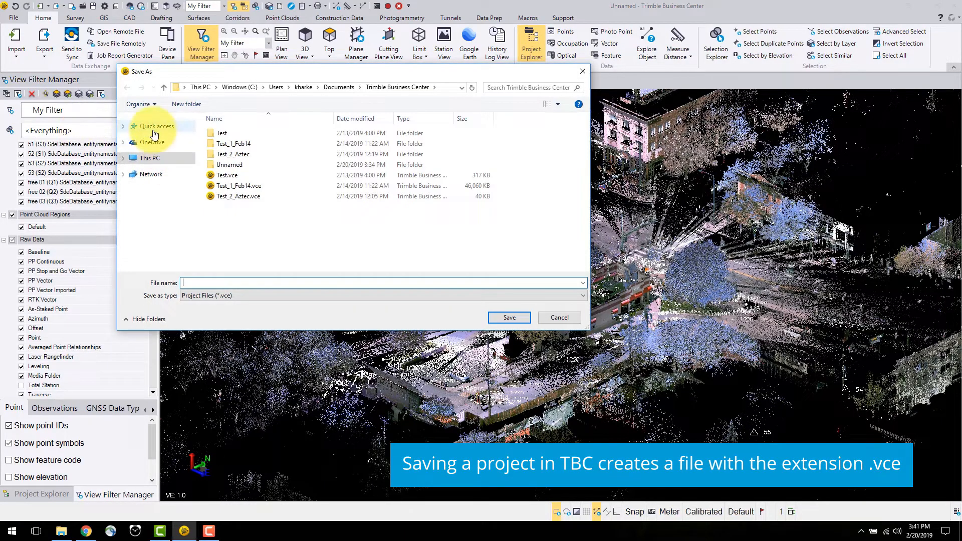
text(Top)
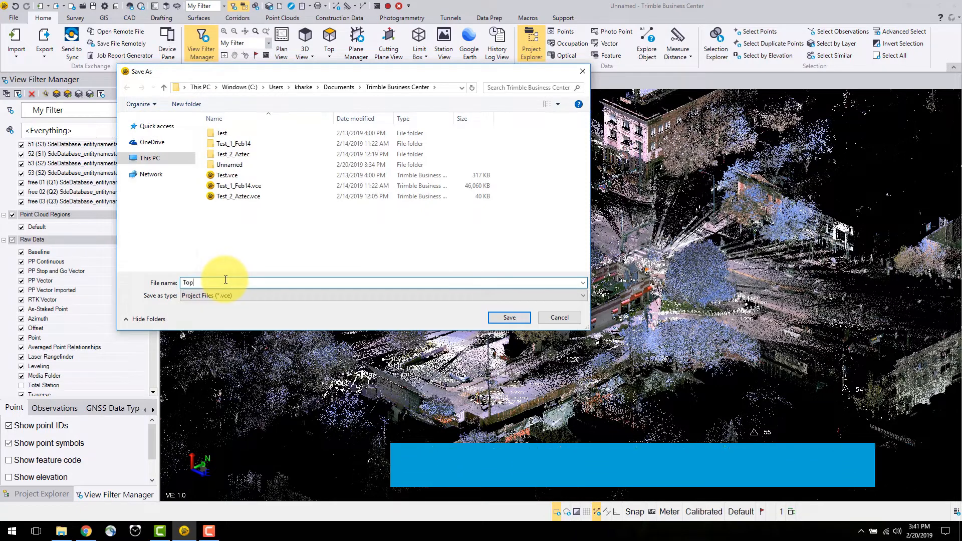
text(ographic)
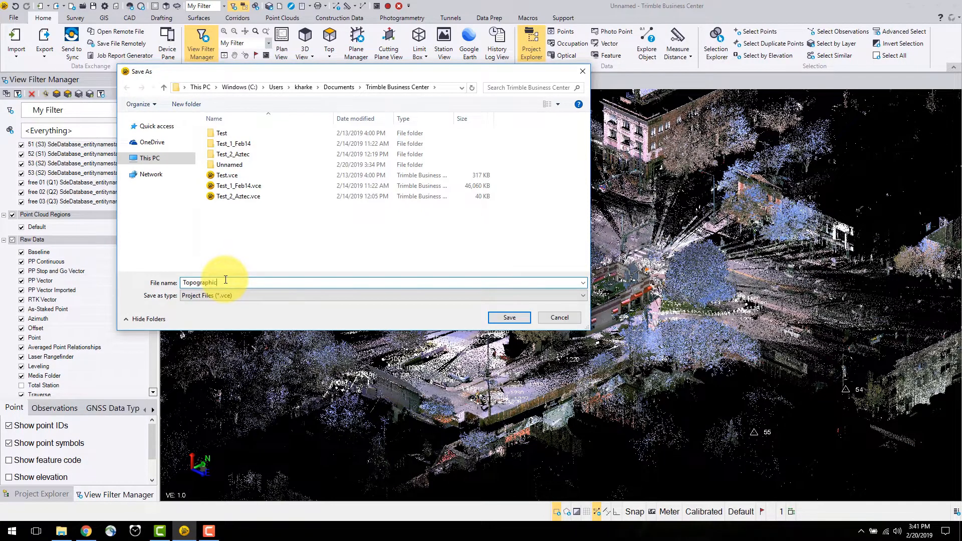
text(Sites)
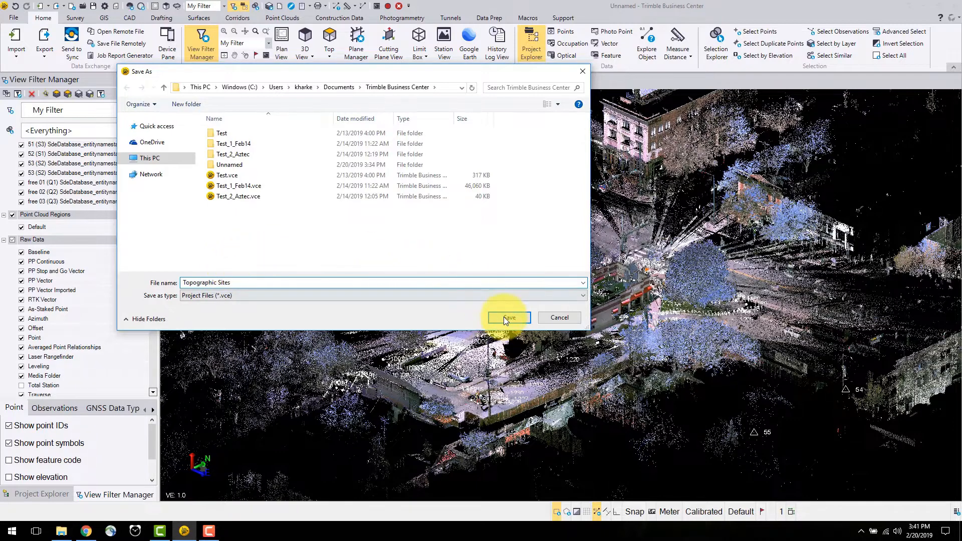
click(508, 318)
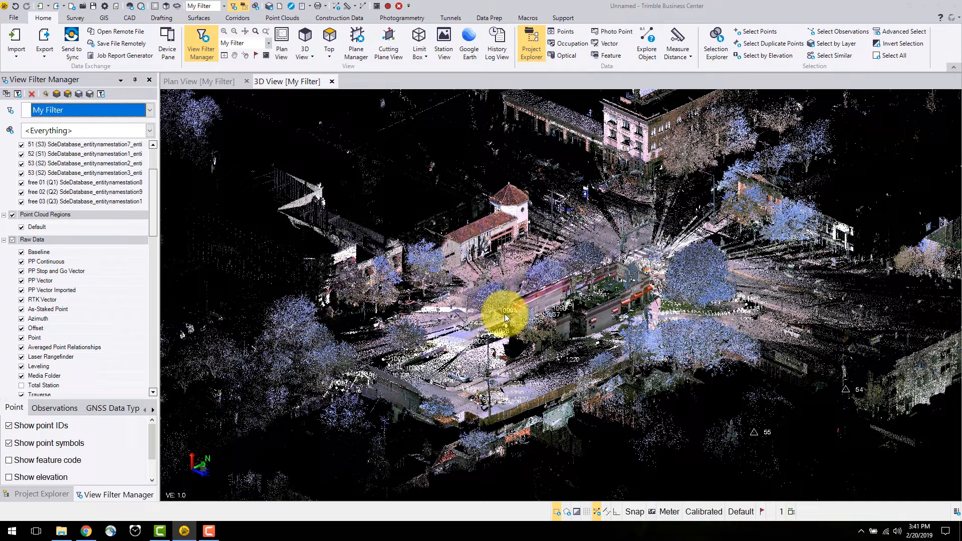